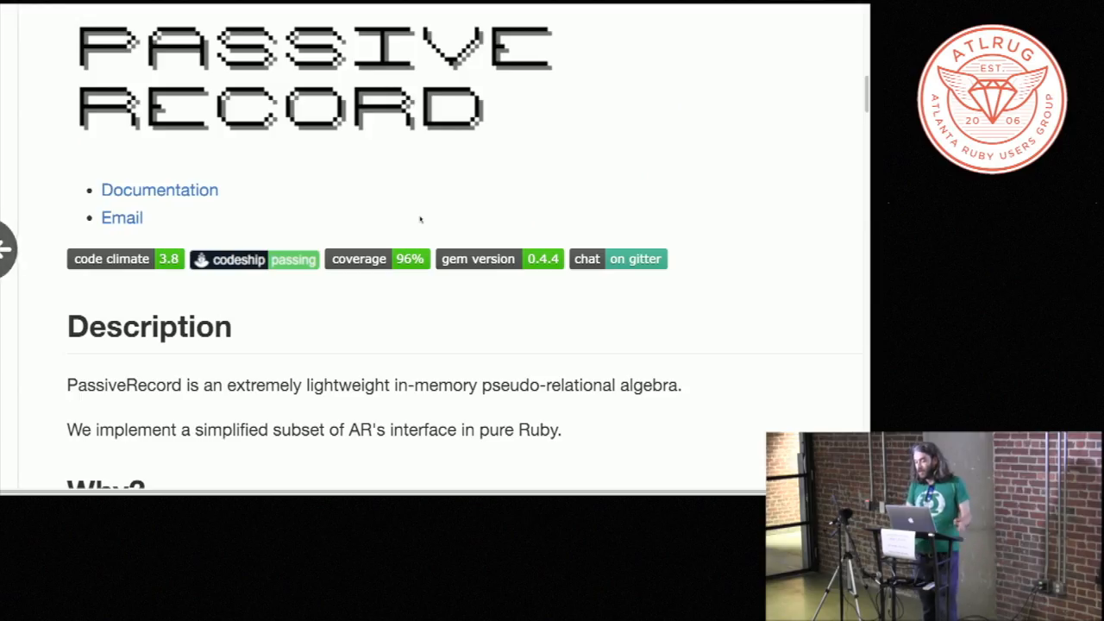
Step: Scroll the README to the Description and Why? sections, briefly highlighting 'relational algebra'
scroll(down, 3)
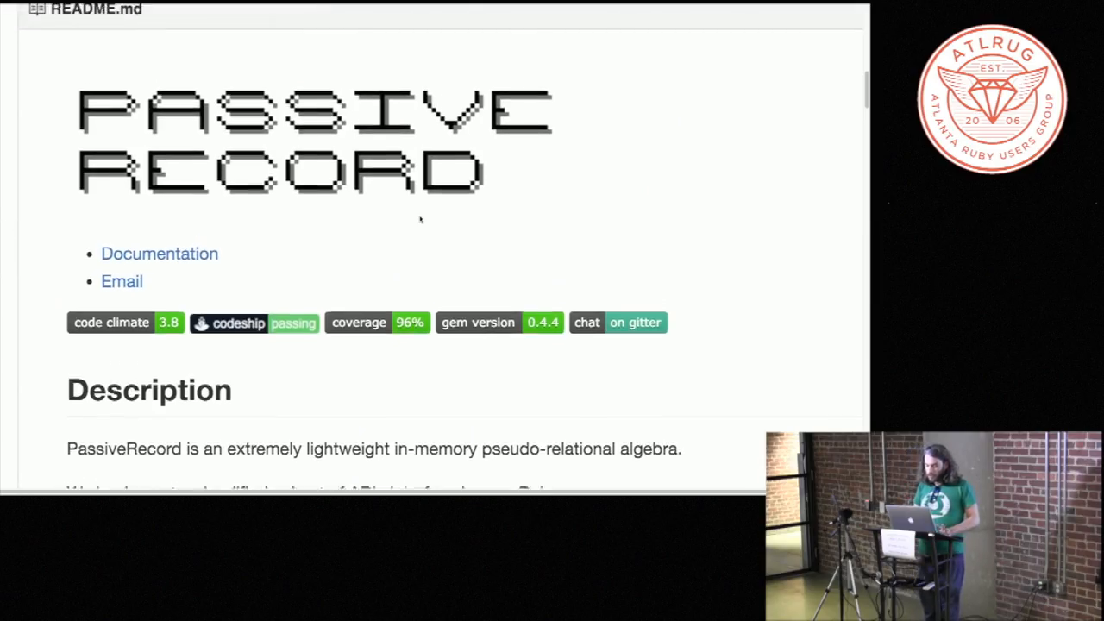
scroll(down, 3)
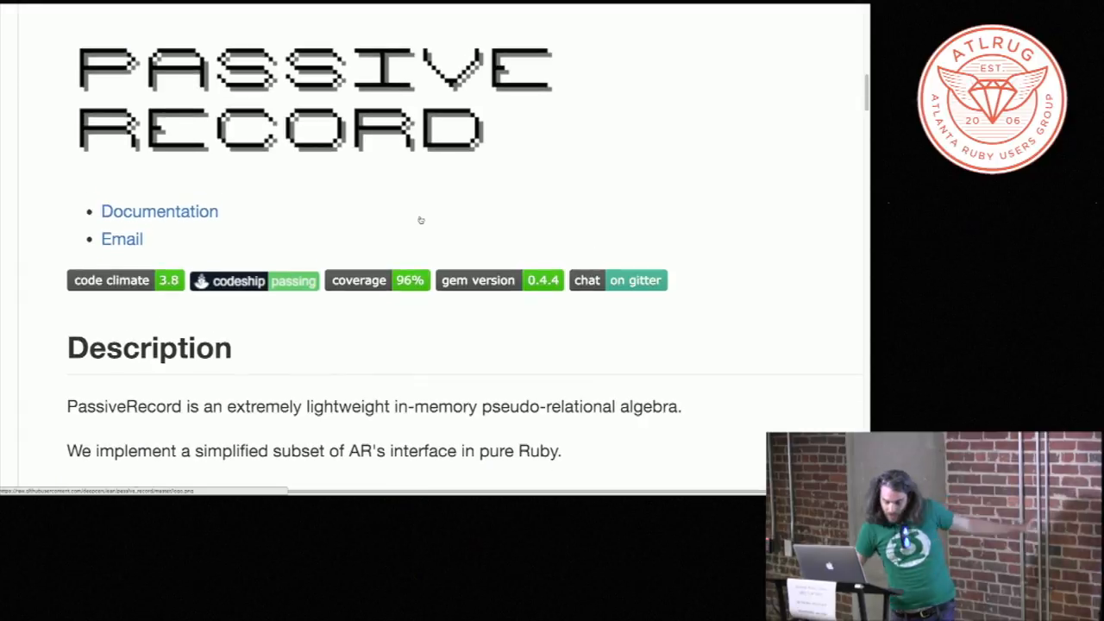
drag(394, 406, 615, 406)
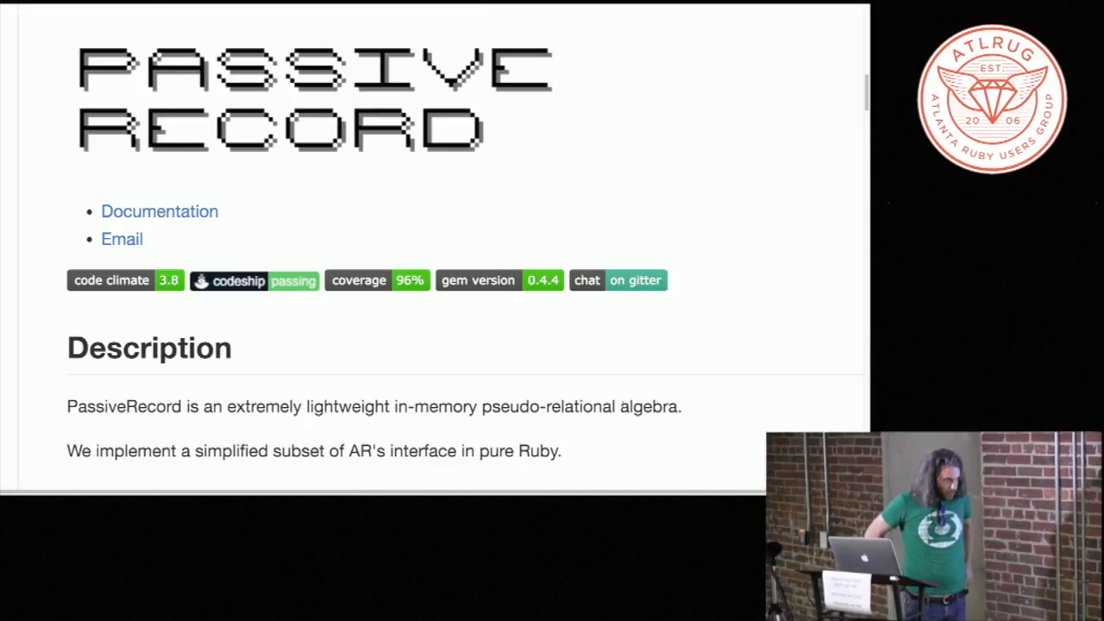
drag(545, 406, 679, 407)
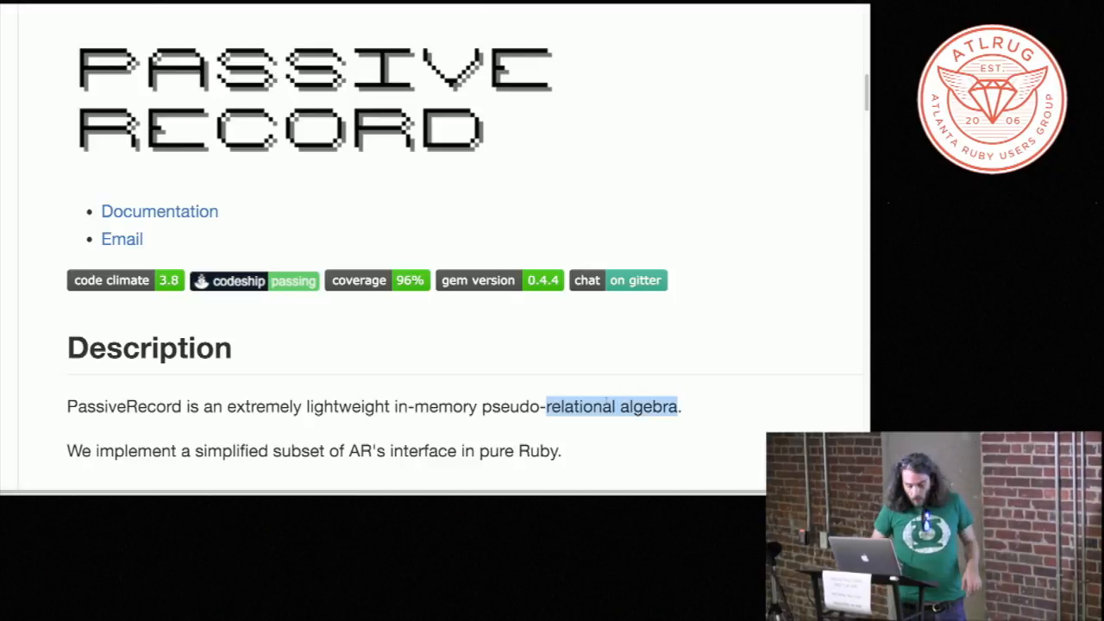
click(612, 406)
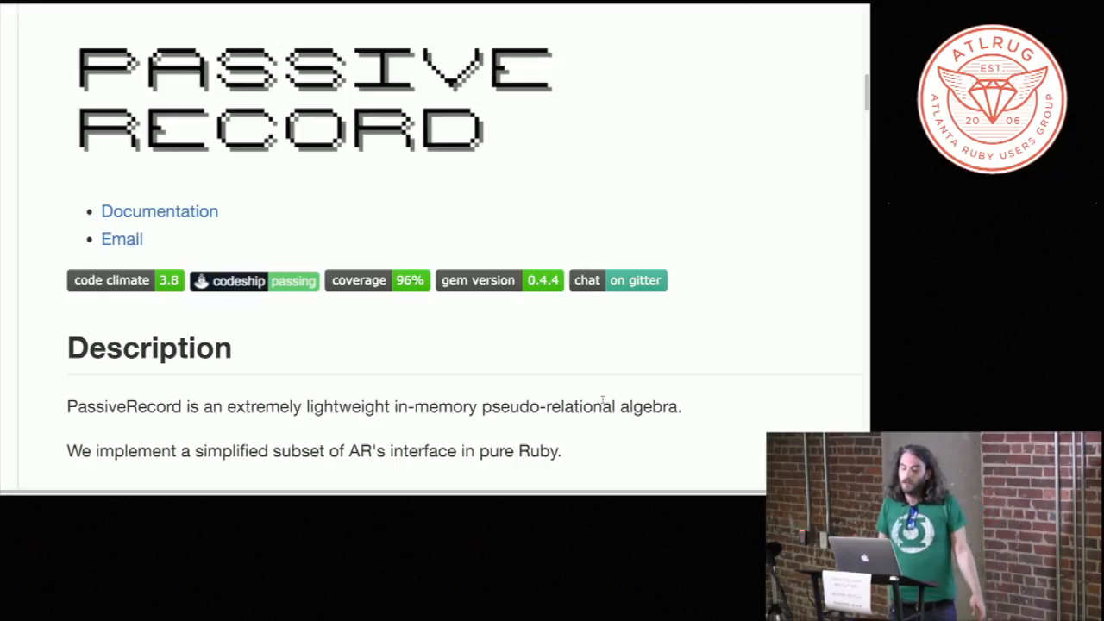
scroll(down, 3)
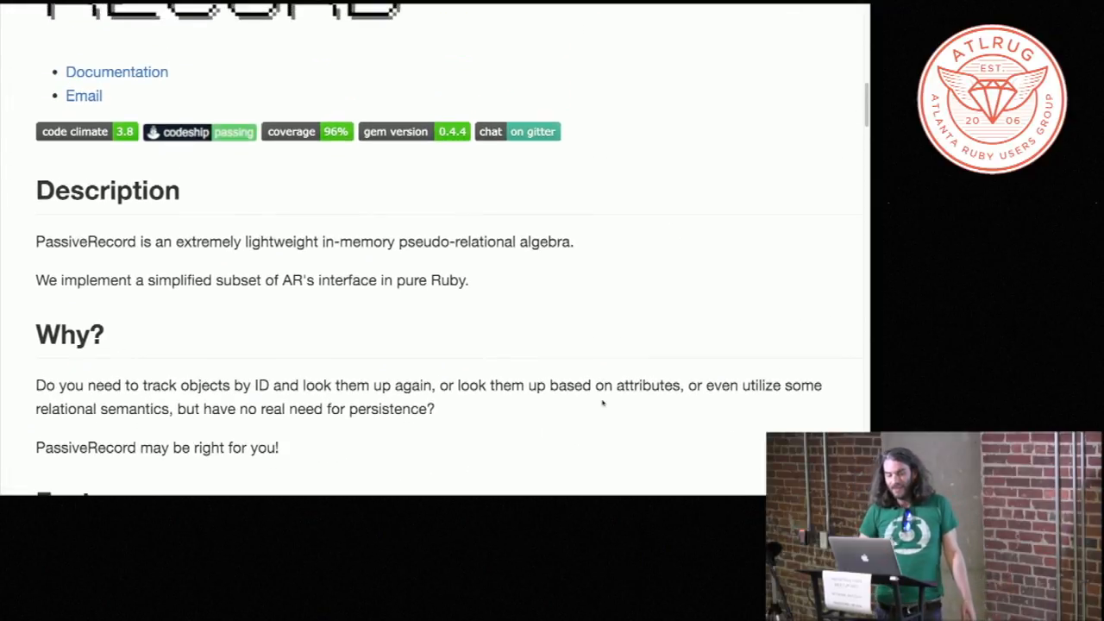
Step: Scroll down to the Features list covering relationships, attribute queries and many-to-many support
scroll(down, 3)
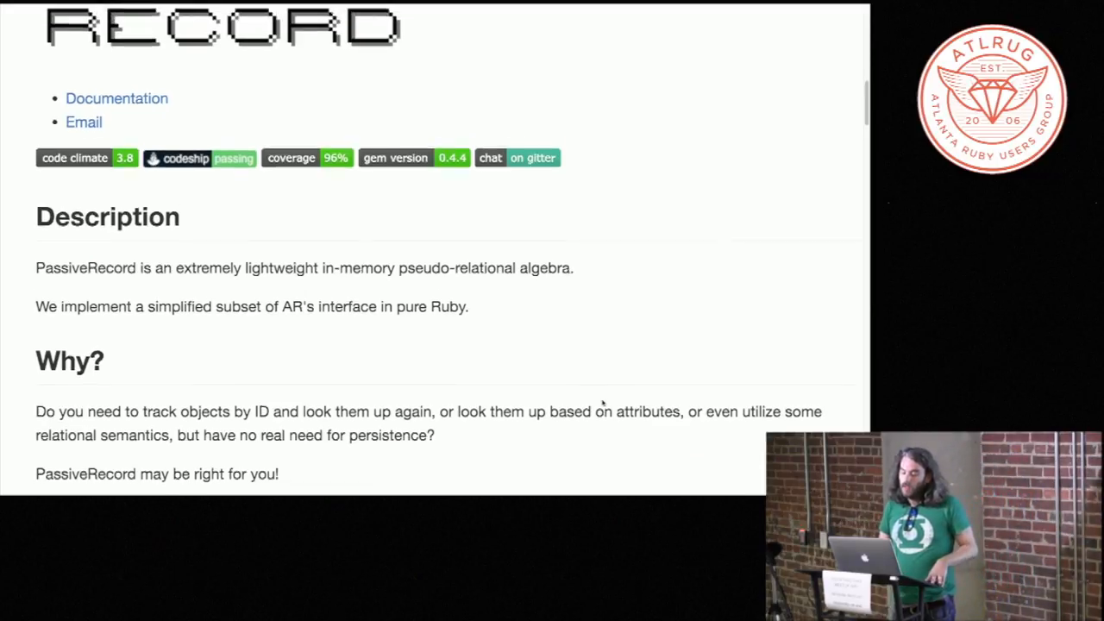
scroll(down, 3)
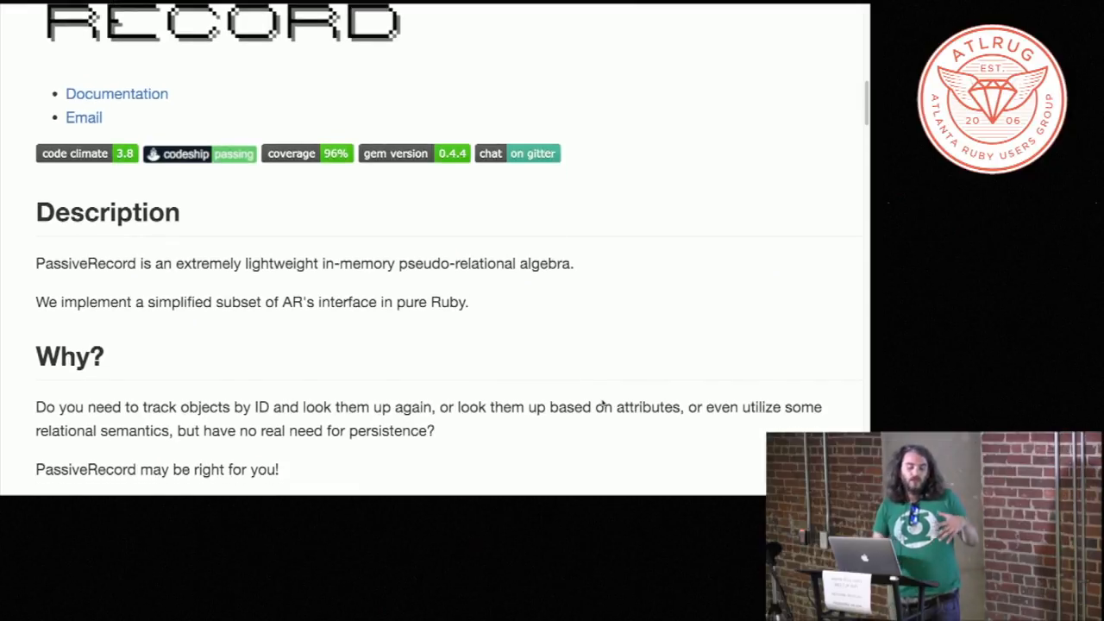
scroll(down, 3)
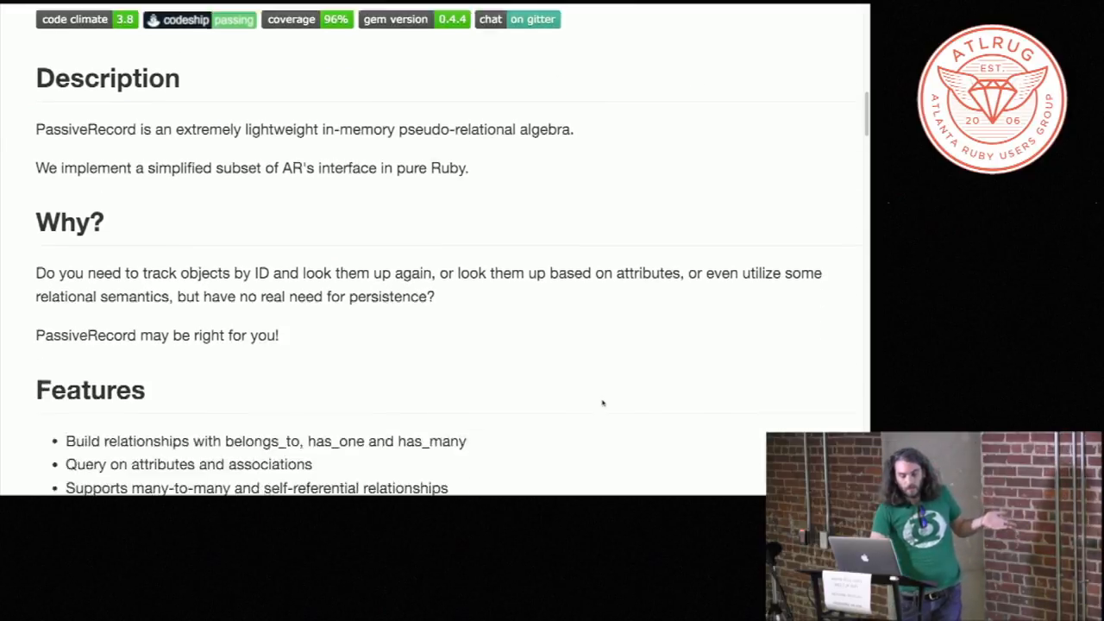
Step: Scroll past Features to the Examples code with class Model and class Dog
scroll(down, 3)
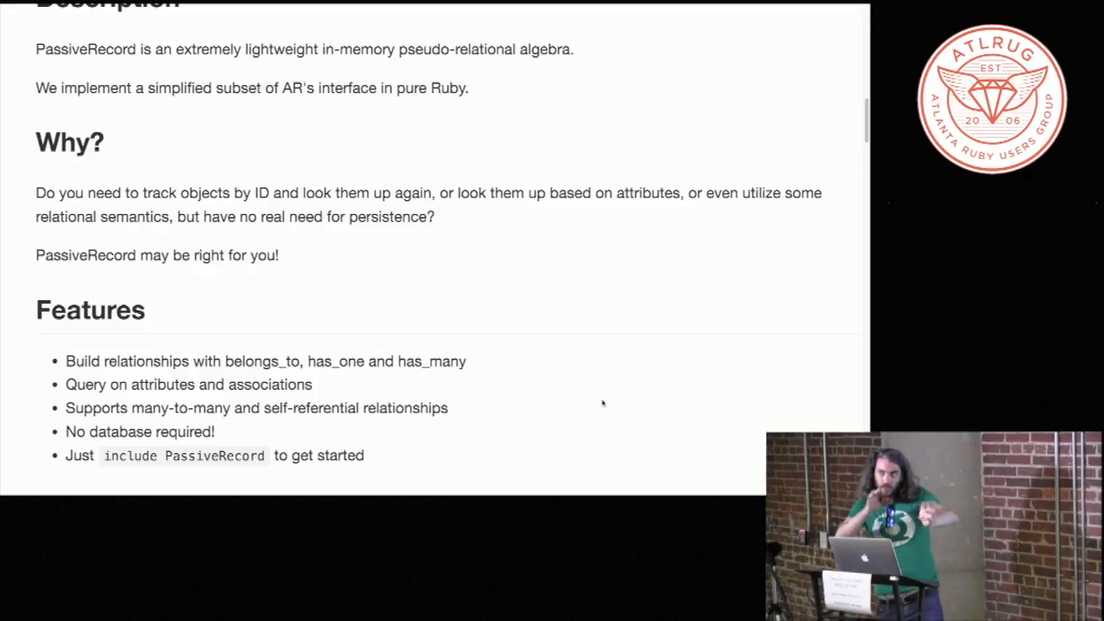
scroll(down, 3)
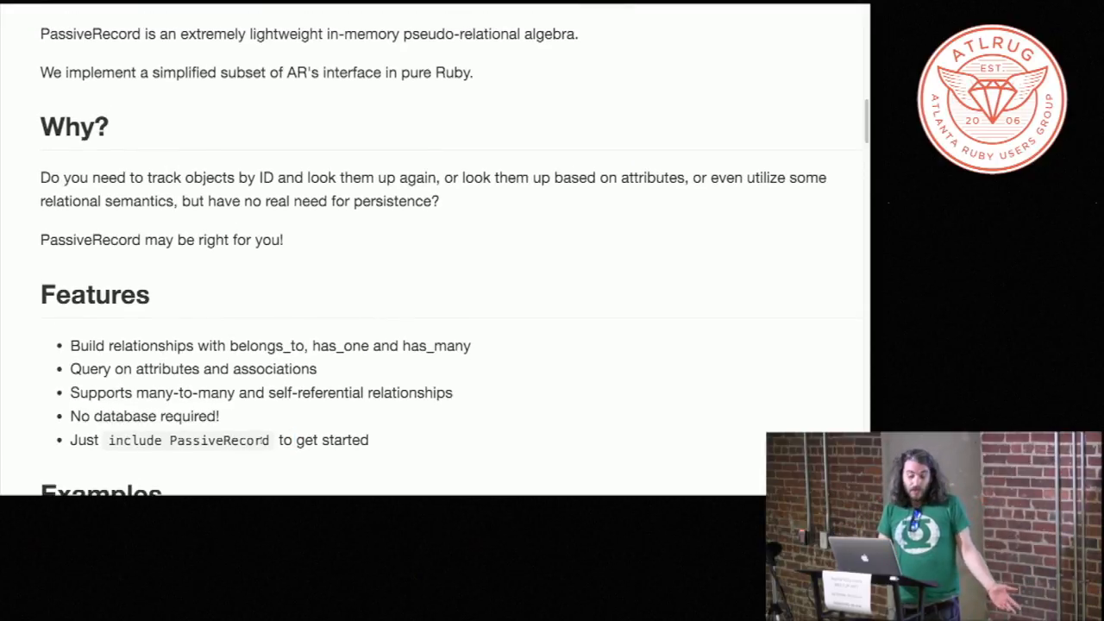
scroll(down, 3)
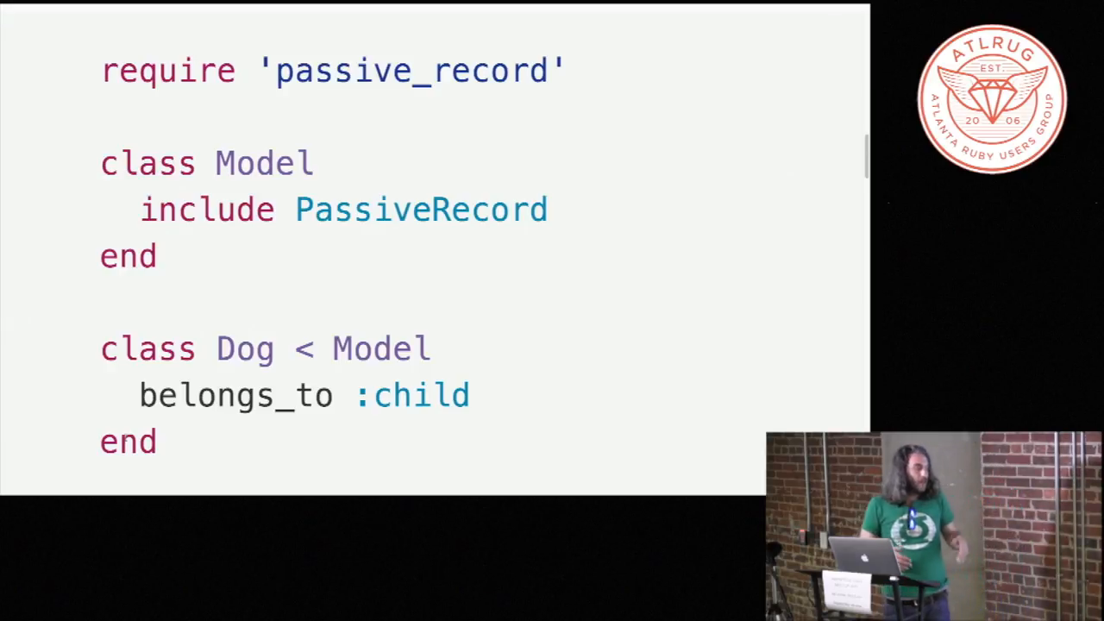
Step: Scroll the example past class Parent to the Parent.create model-building code
scroll(down, 3)
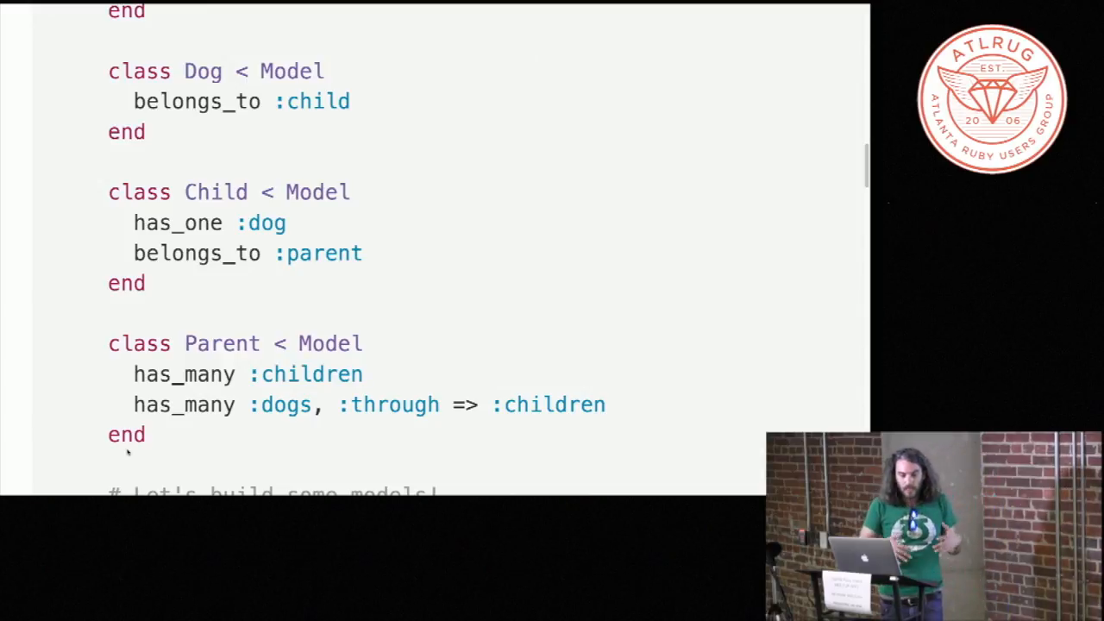
double_click(394, 404)
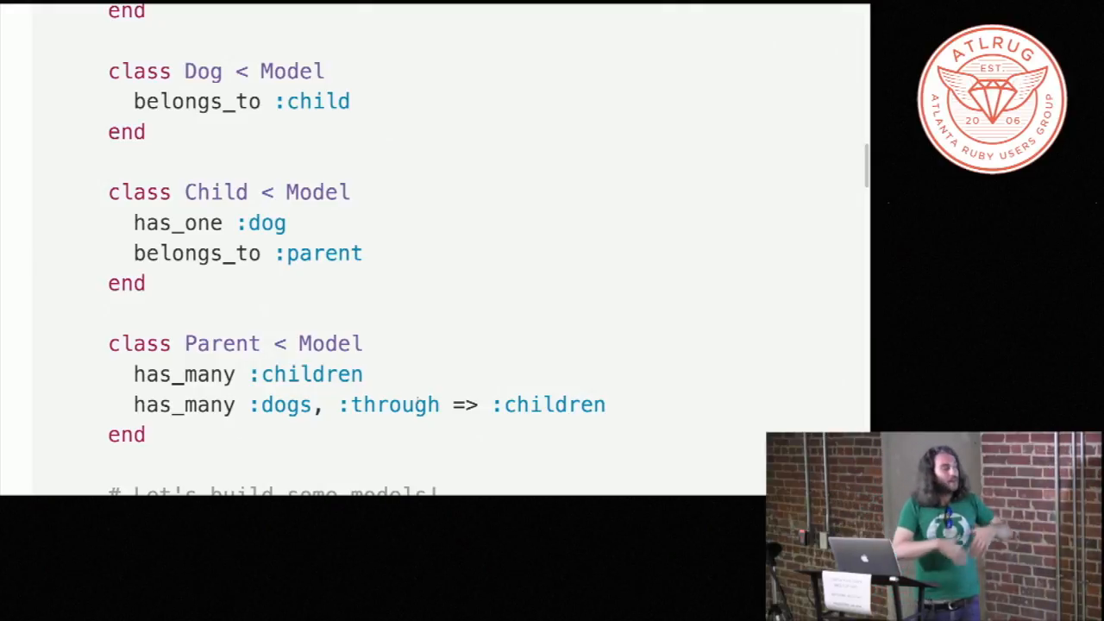
scroll(down, 3)
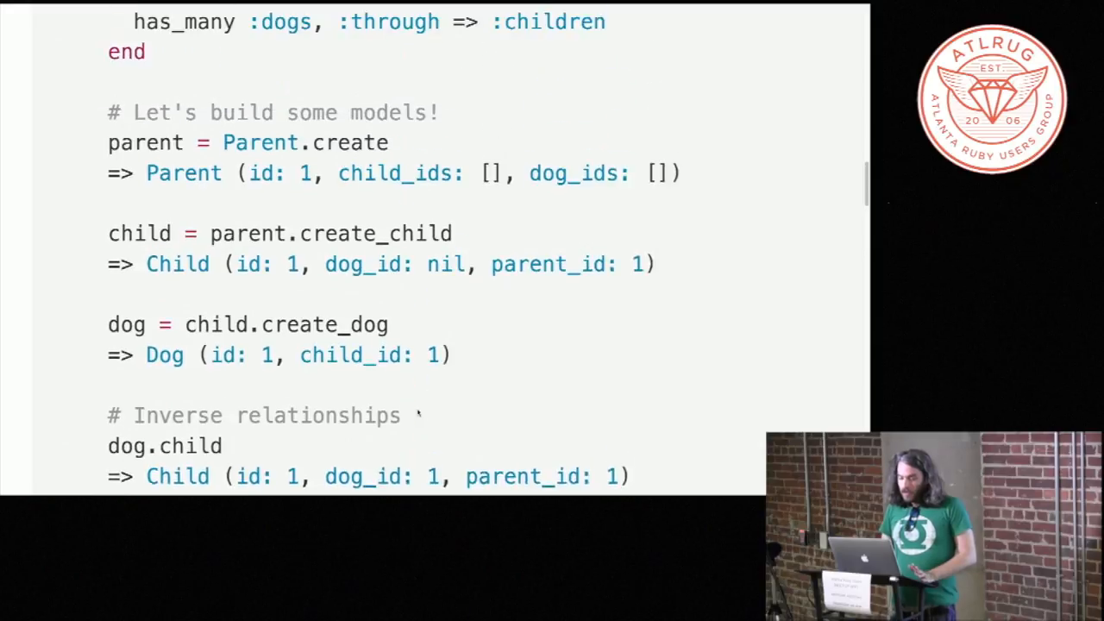
Step: Scroll through the inverse relationships and has-many-through code to the Nested queries example
scroll(up, 3)
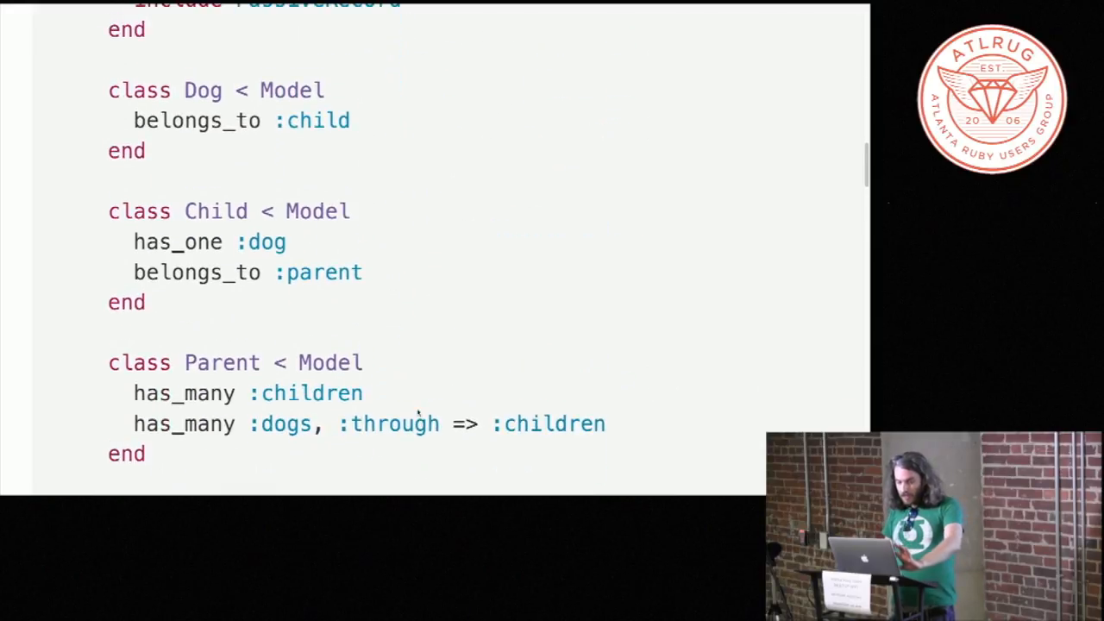
scroll(down, 3)
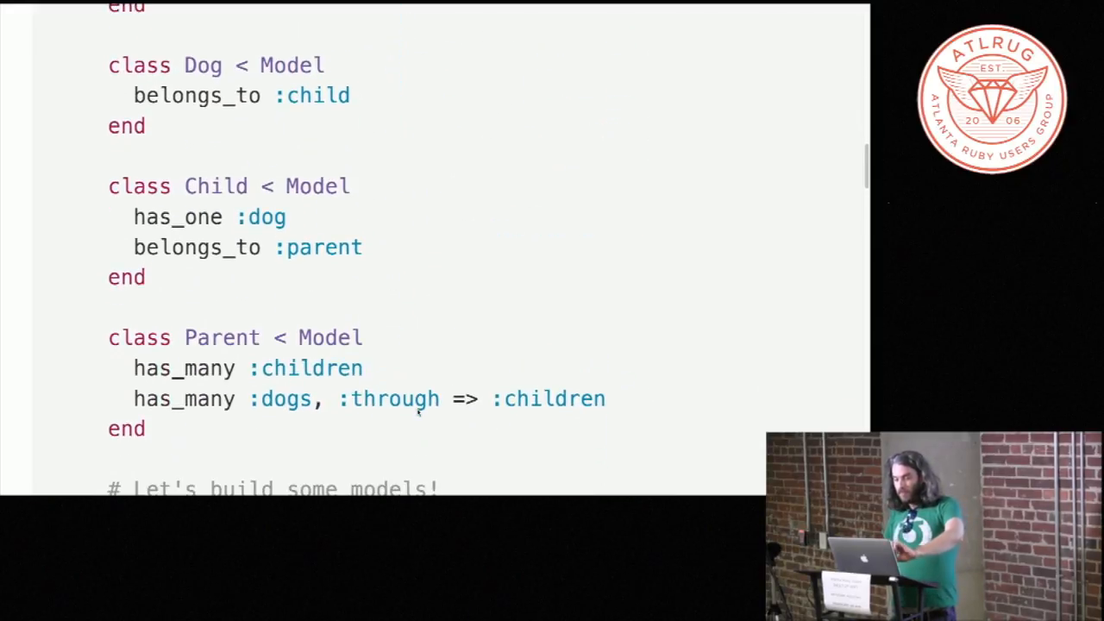
scroll(down, 3)
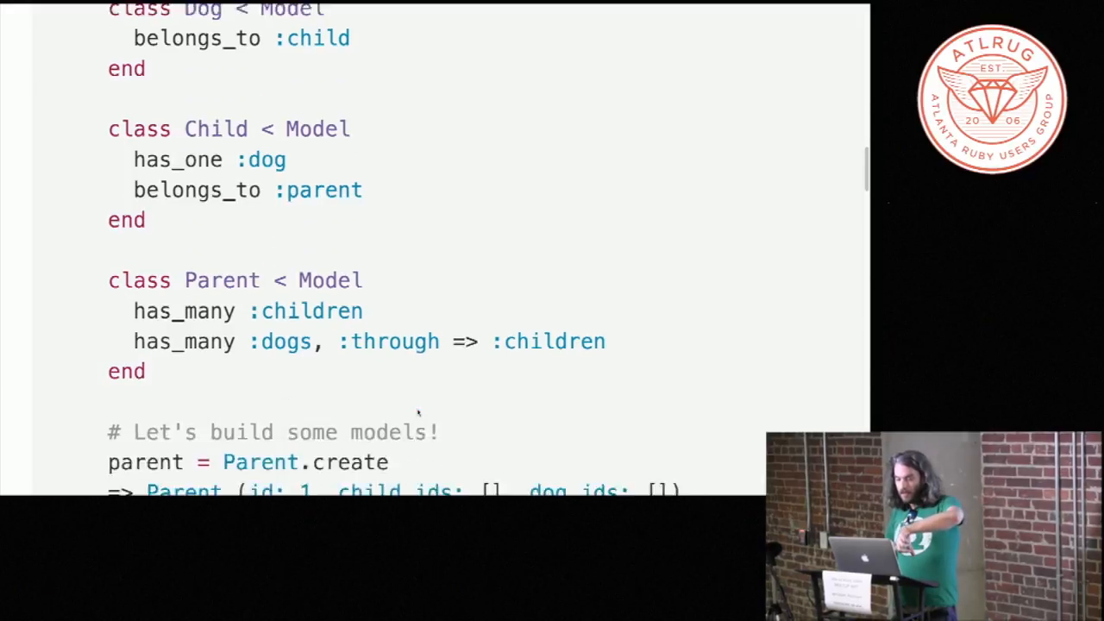
scroll(down, 3)
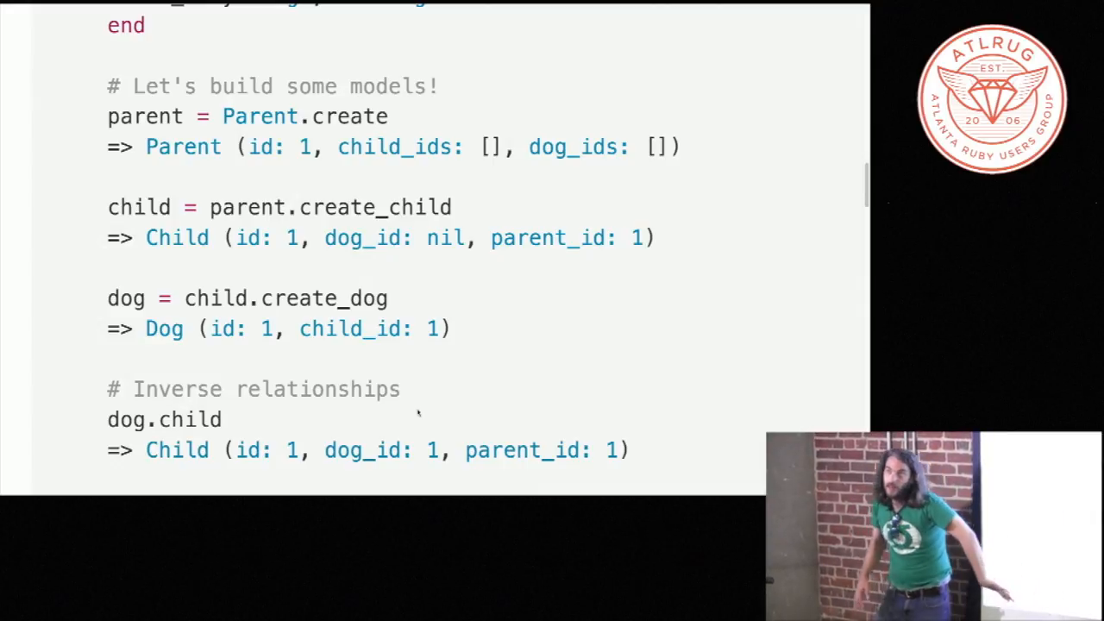
scroll(down, 3)
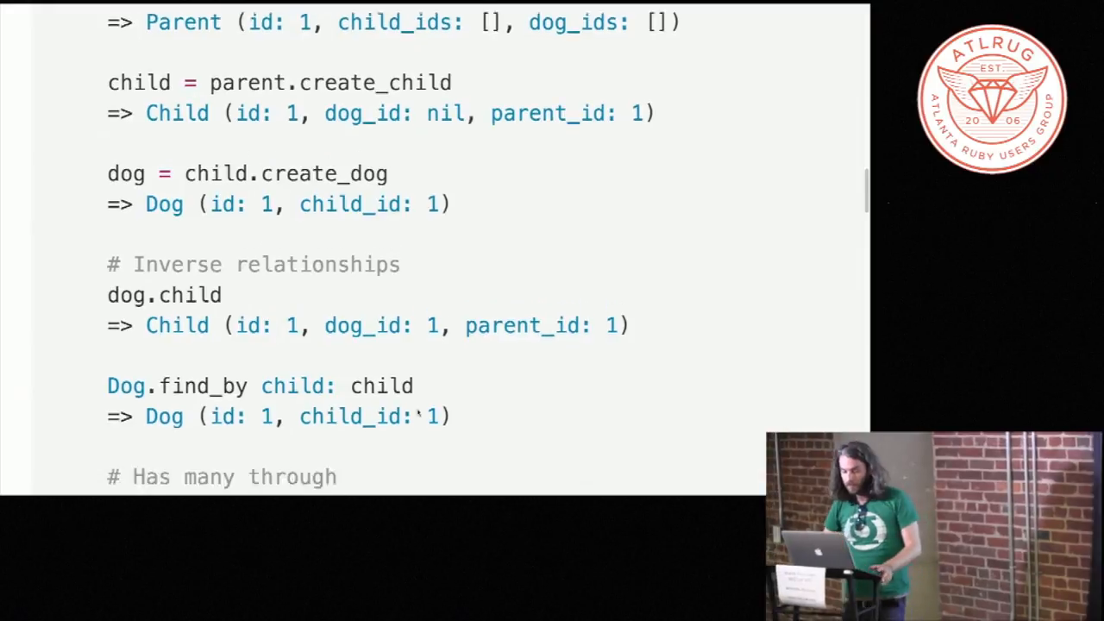
scroll(down, 3)
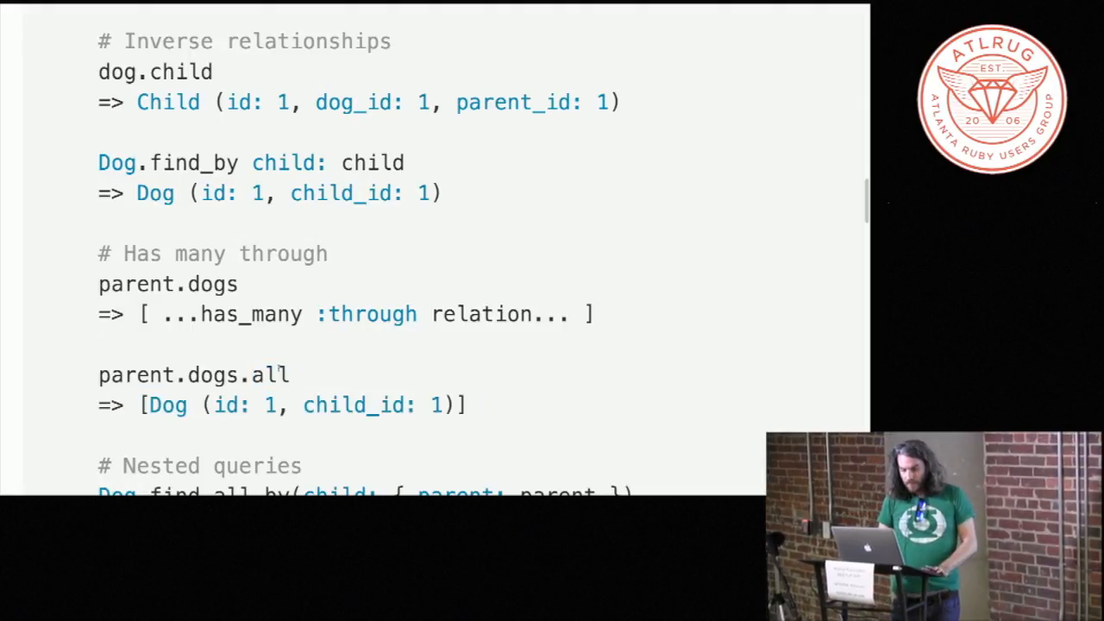
double_click(268, 374)
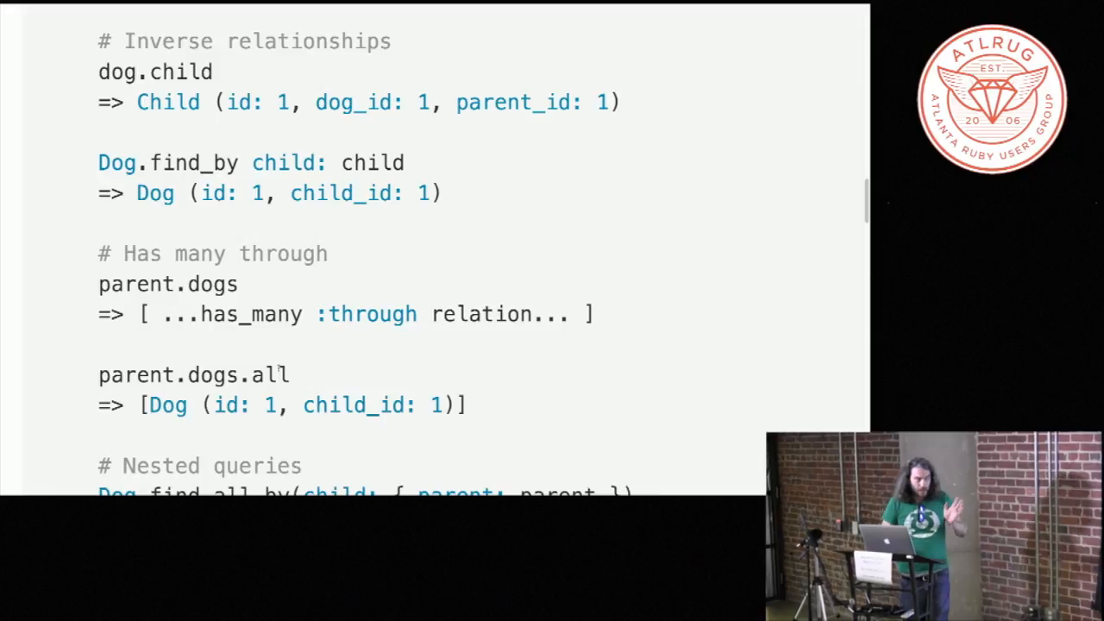
scroll(down, 3)
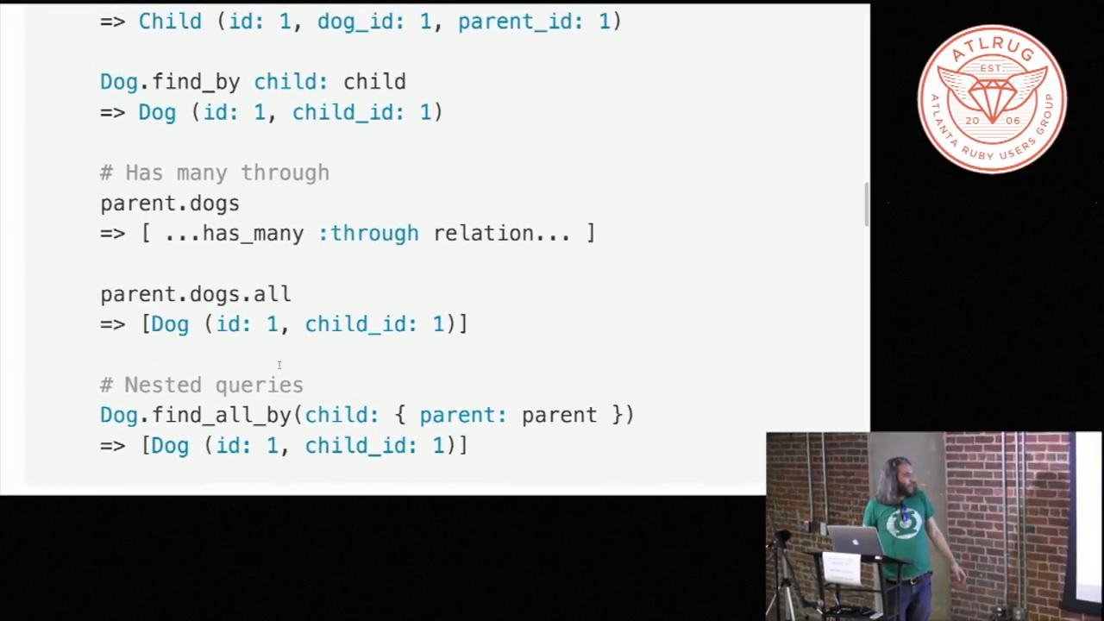
scroll(down, 3)
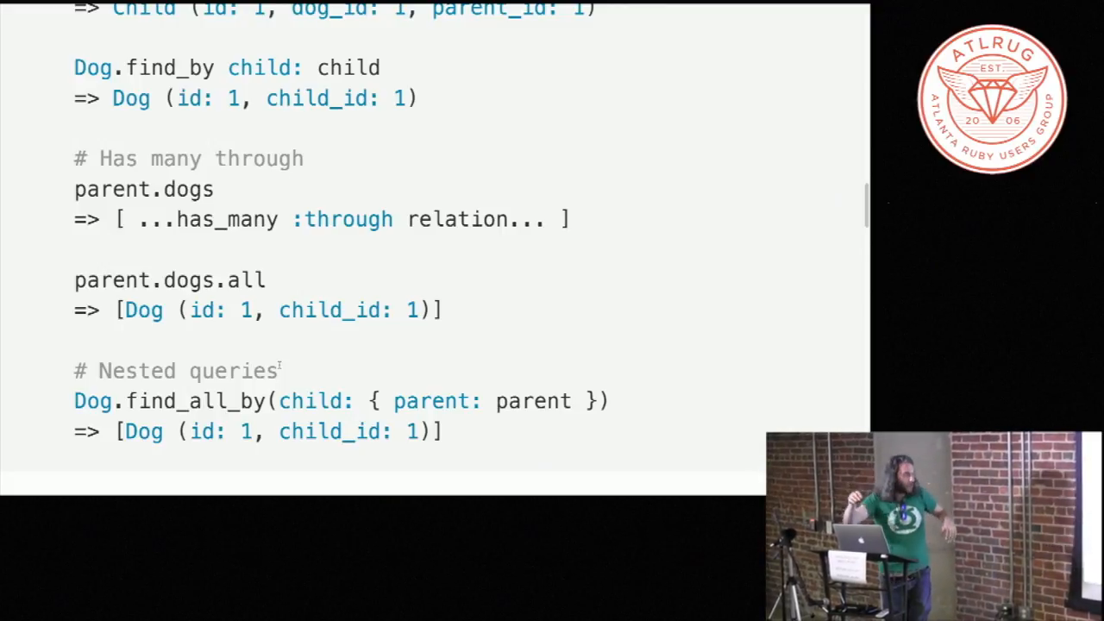
scroll(down, 3)
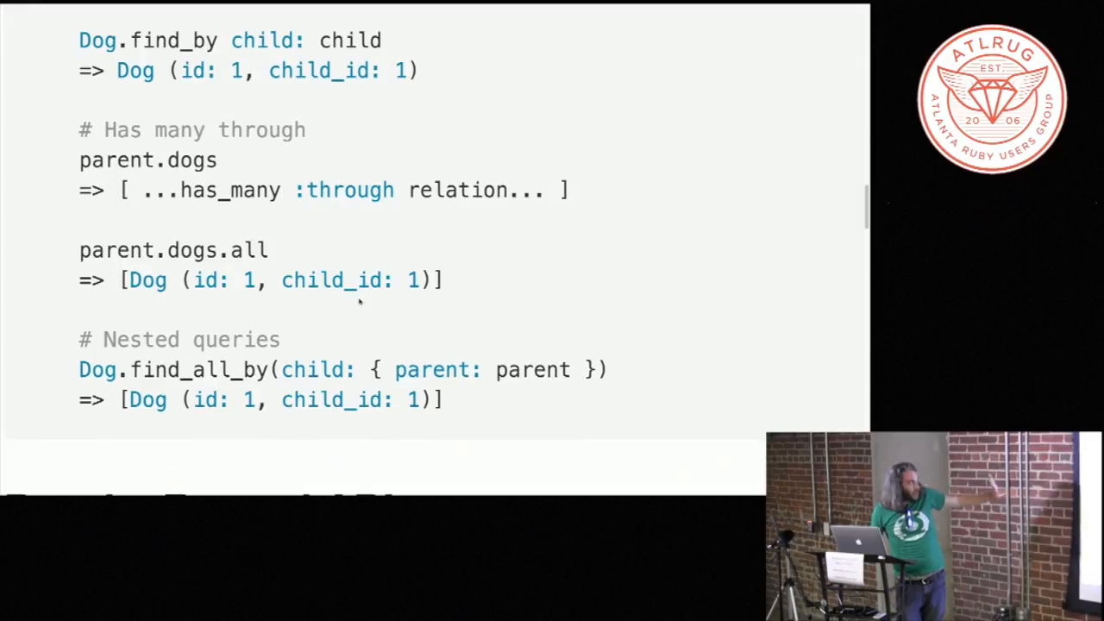
Step: Scroll down to the PassiveRecord API heading and its Instance Methods list
scroll(down, 3)
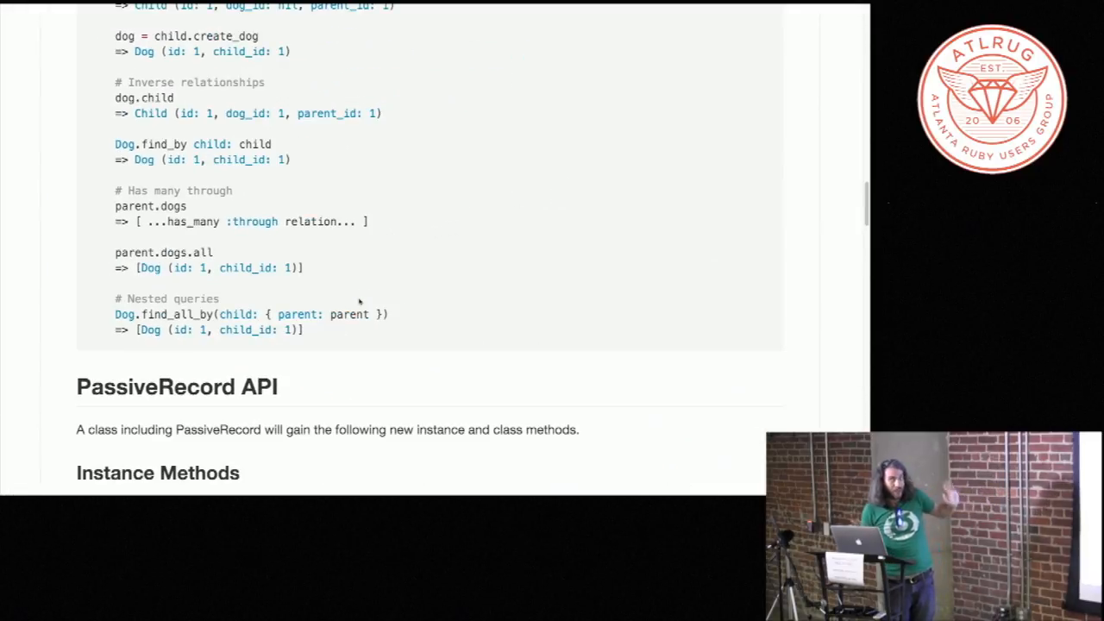
scroll(down, 3)
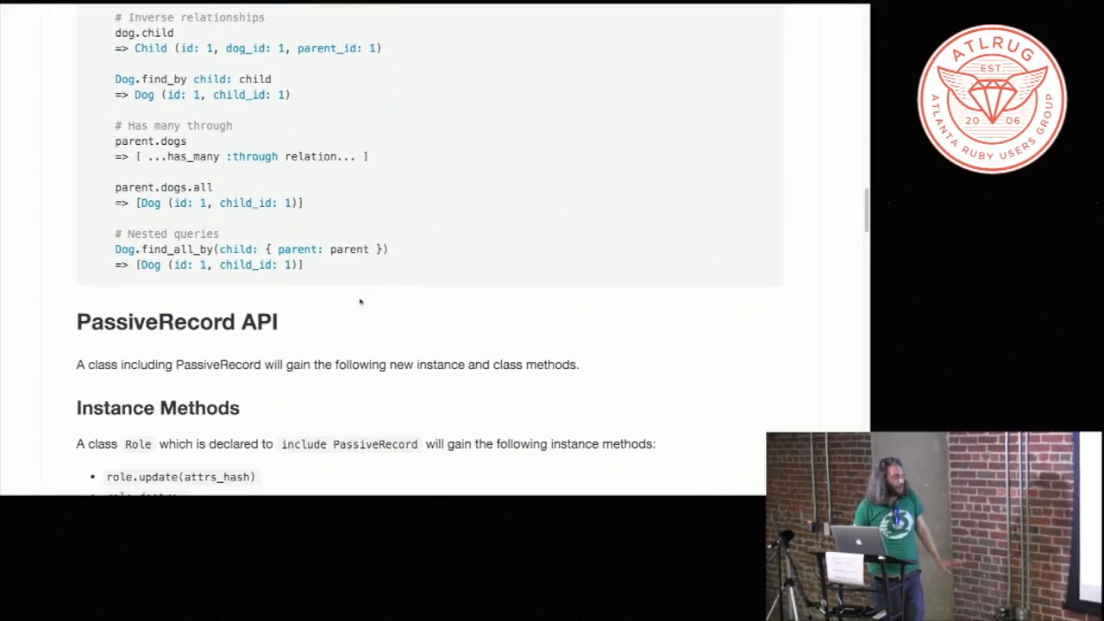
scroll(down, 3)
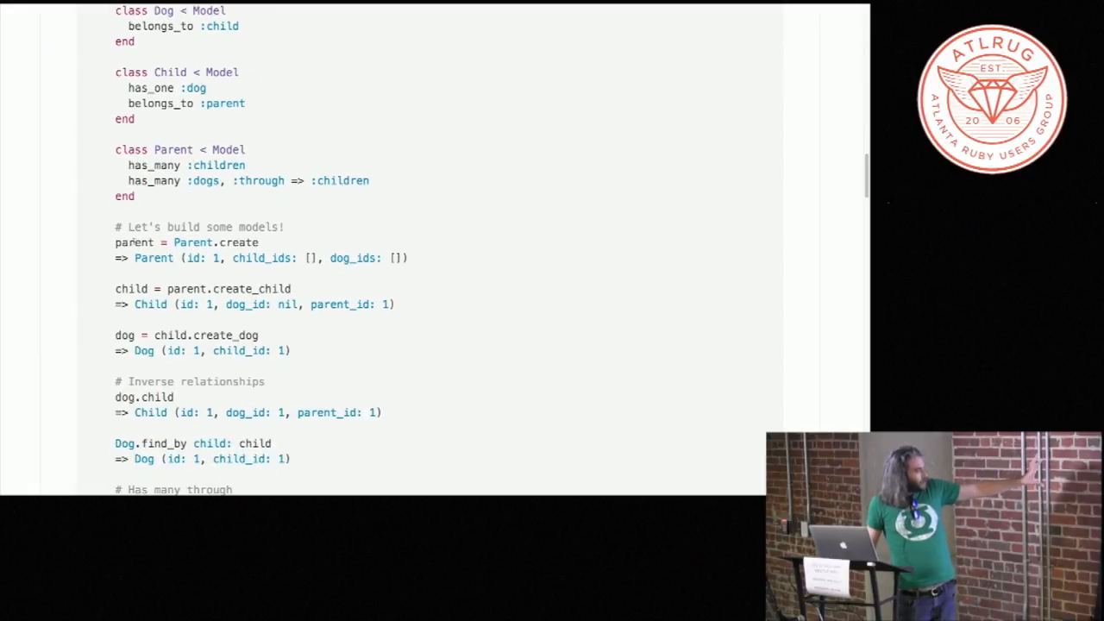
scroll(down, 3)
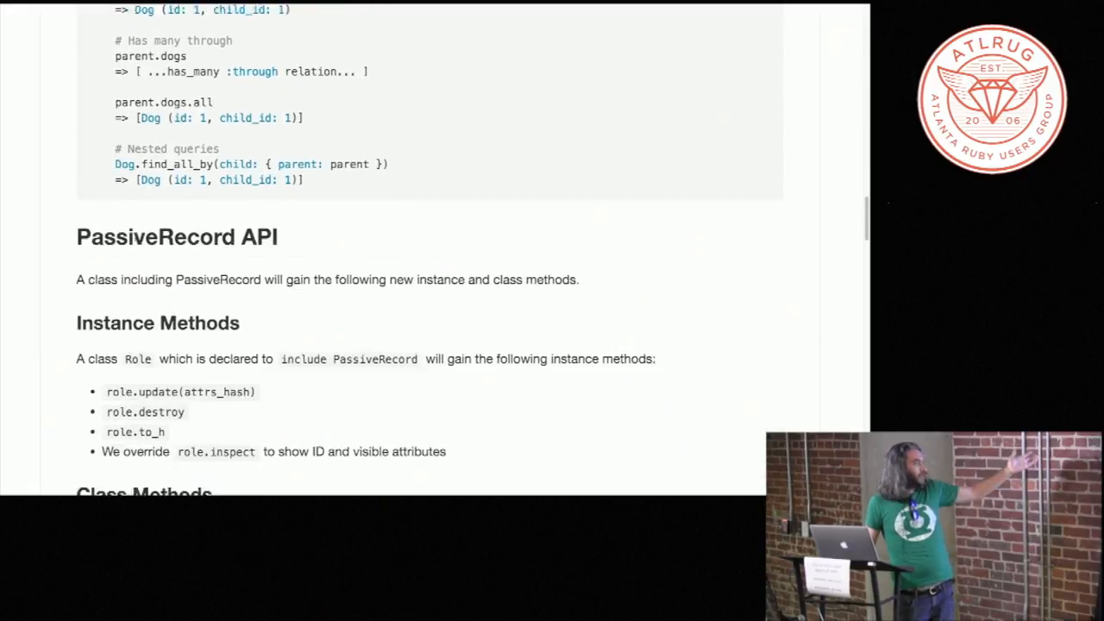
scroll(down, 3)
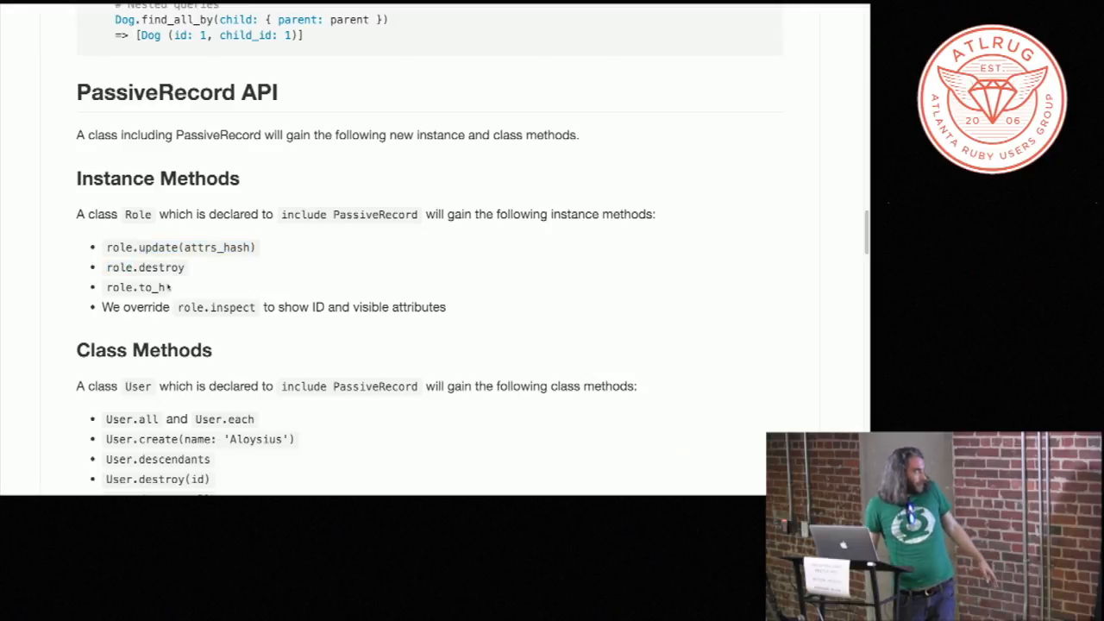
double_click(150, 287)
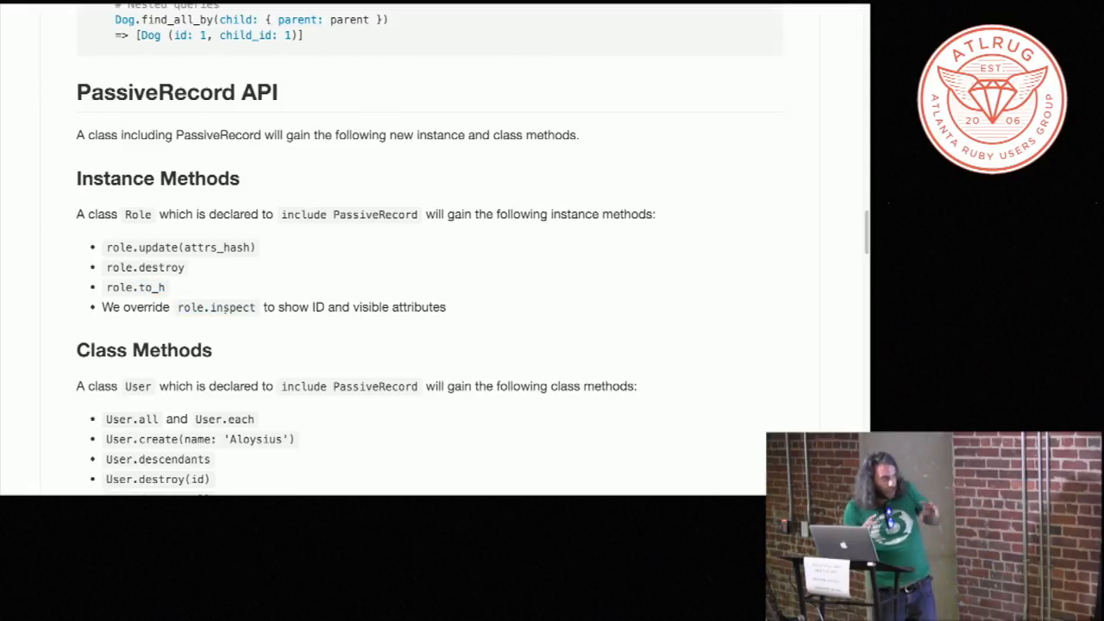
scroll(down, 3)
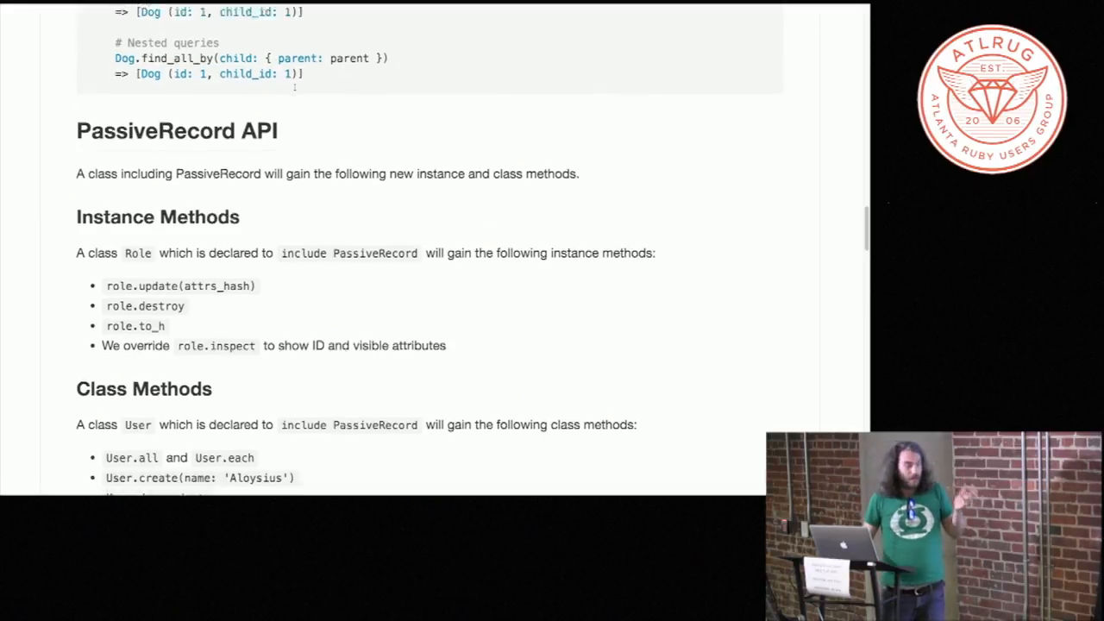
Step: Scroll to the full Class Methods list and the Belongs To child parent accessors
scroll(down, 3)
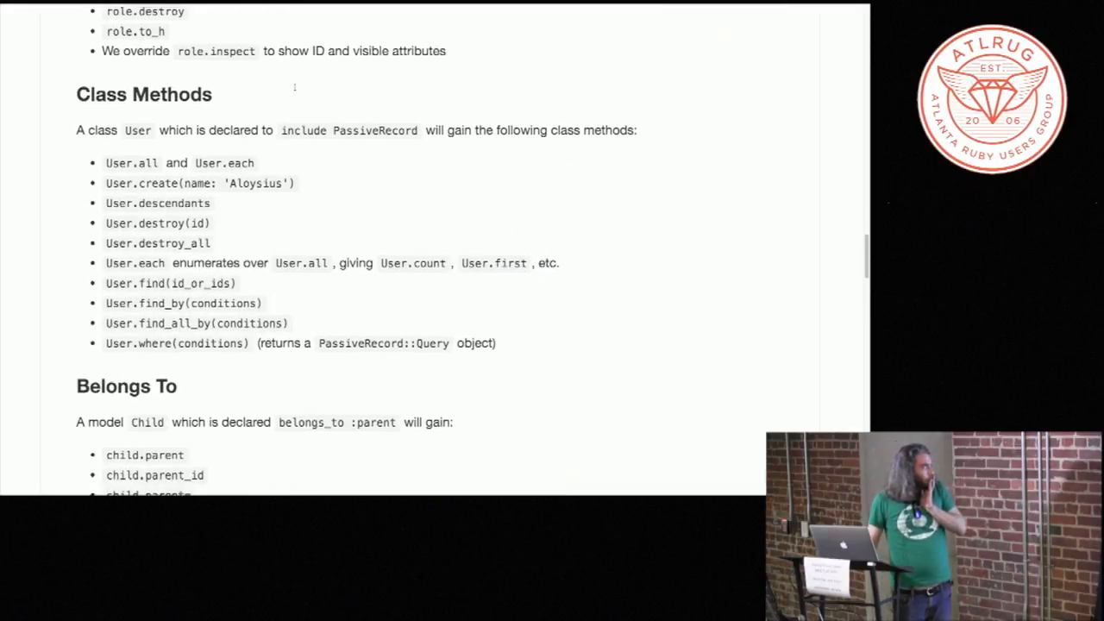
scroll(down, 3)
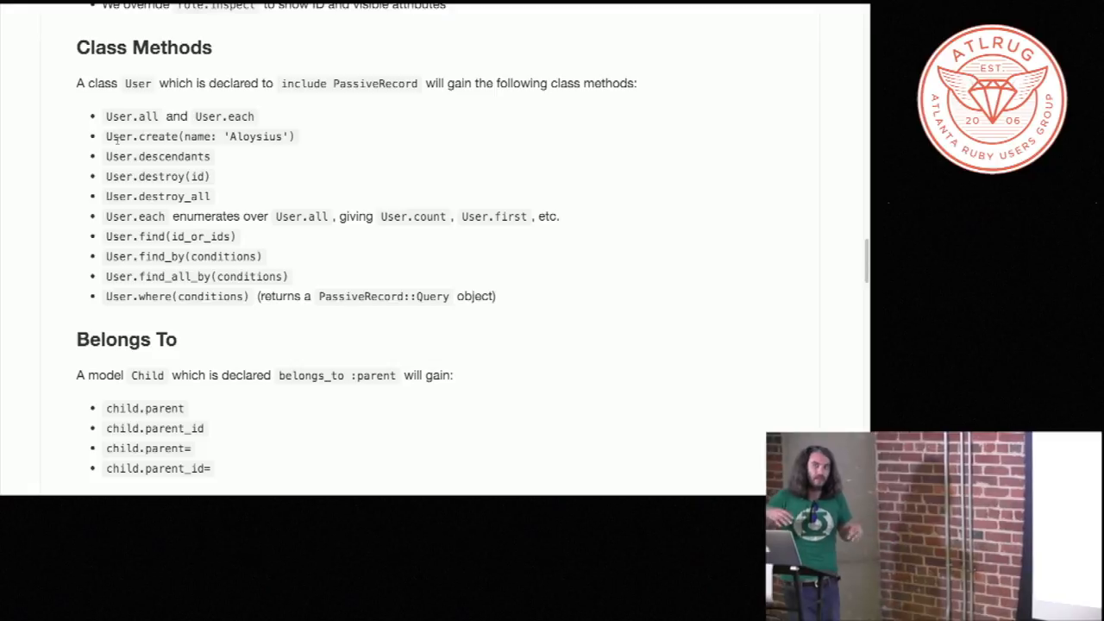
scroll(down, 3)
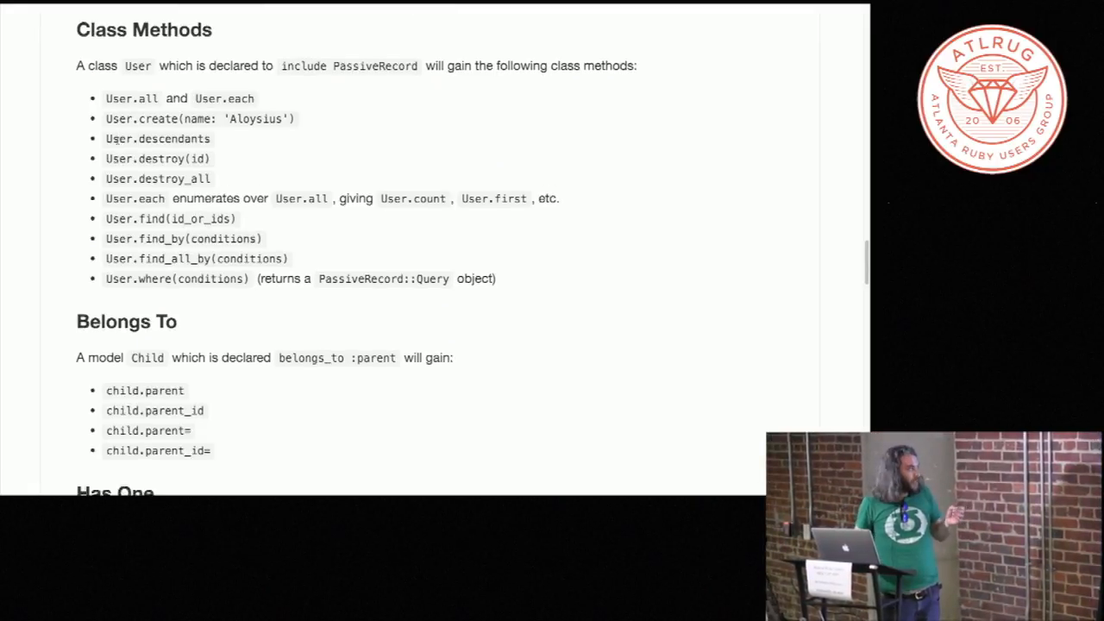
Step: Scroll to the Queries section listing Core::Query chaining, negation, disjunction and scoping
scroll(down, 3)
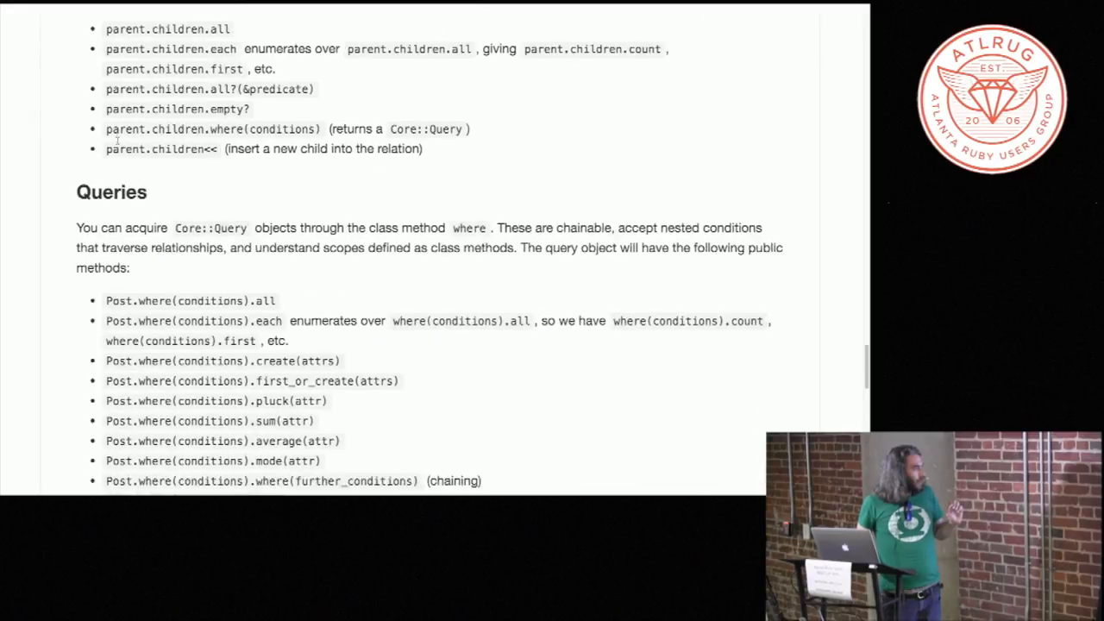
scroll(down, 3)
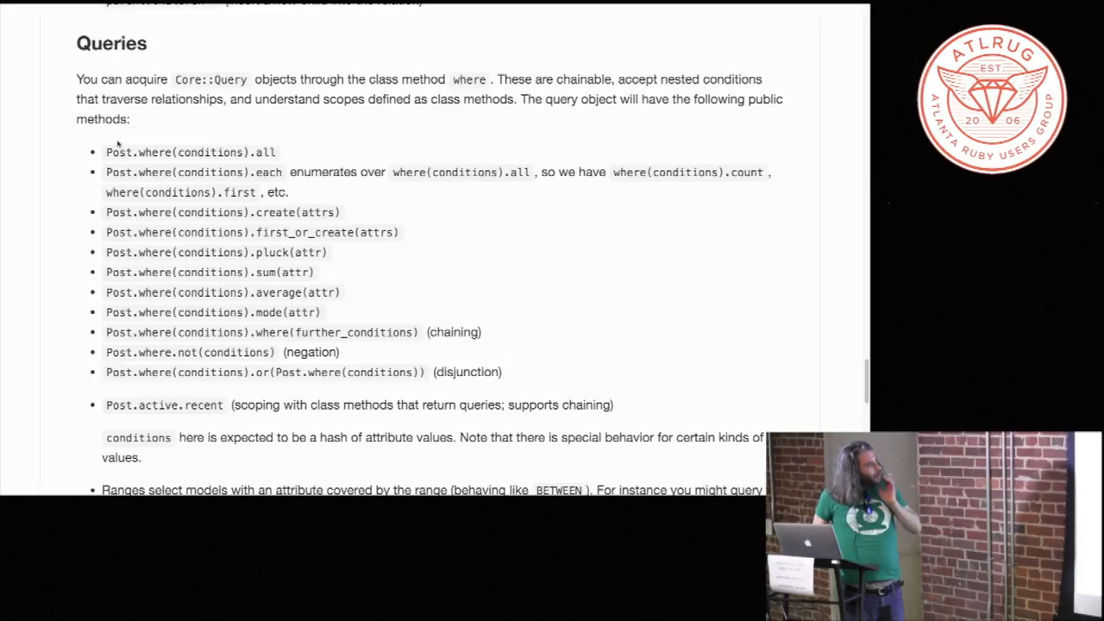
mouse_move(118, 194)
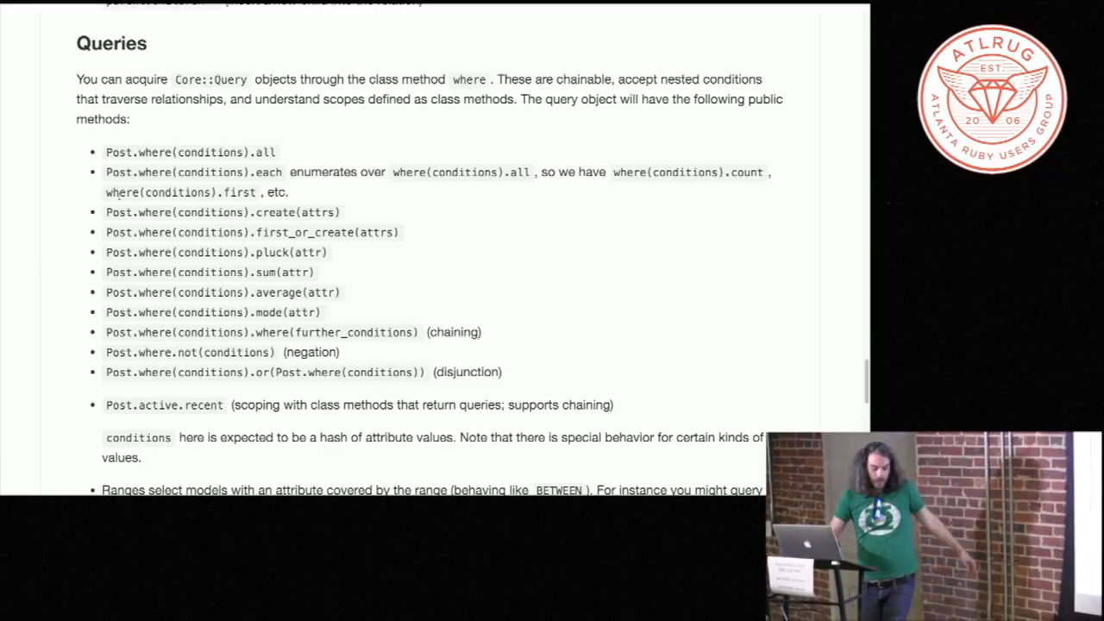
Step: Scroll to the range, array and nested hash query conditions above Hooks
scroll(down, 3)
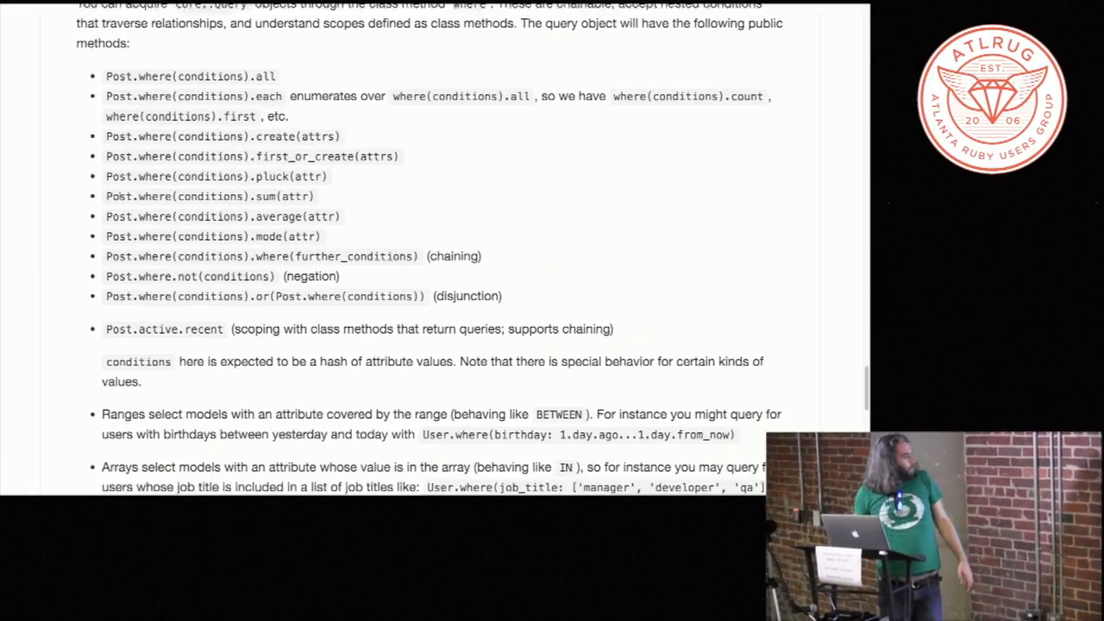
scroll(down, 3)
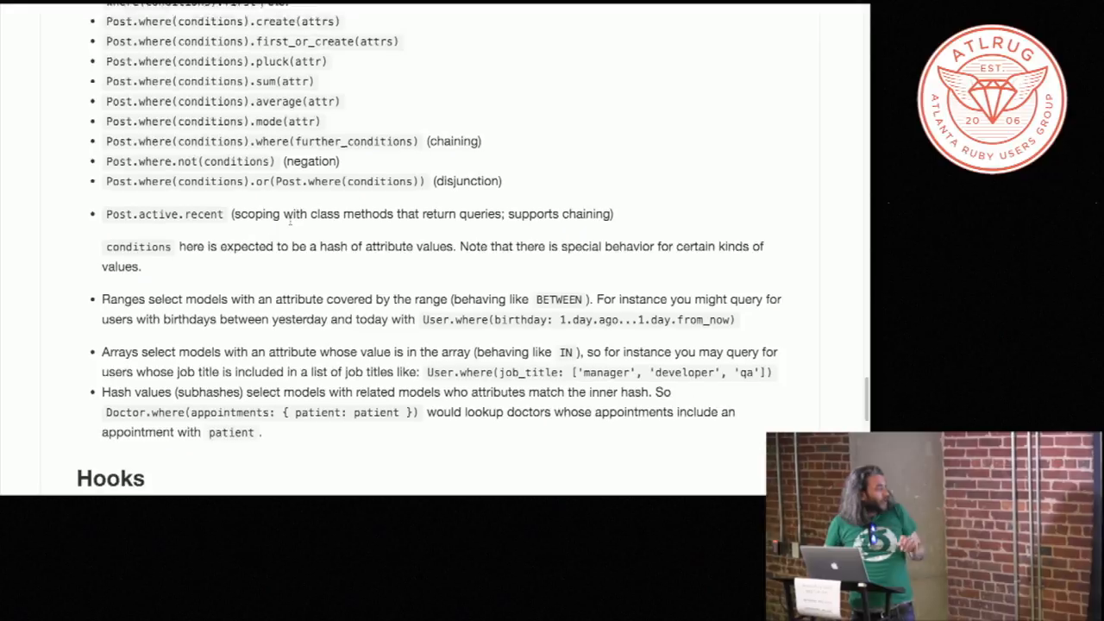
Step: Scroll on past the README, then open lib/passive_record/associations.rb
scroll(down, 3)
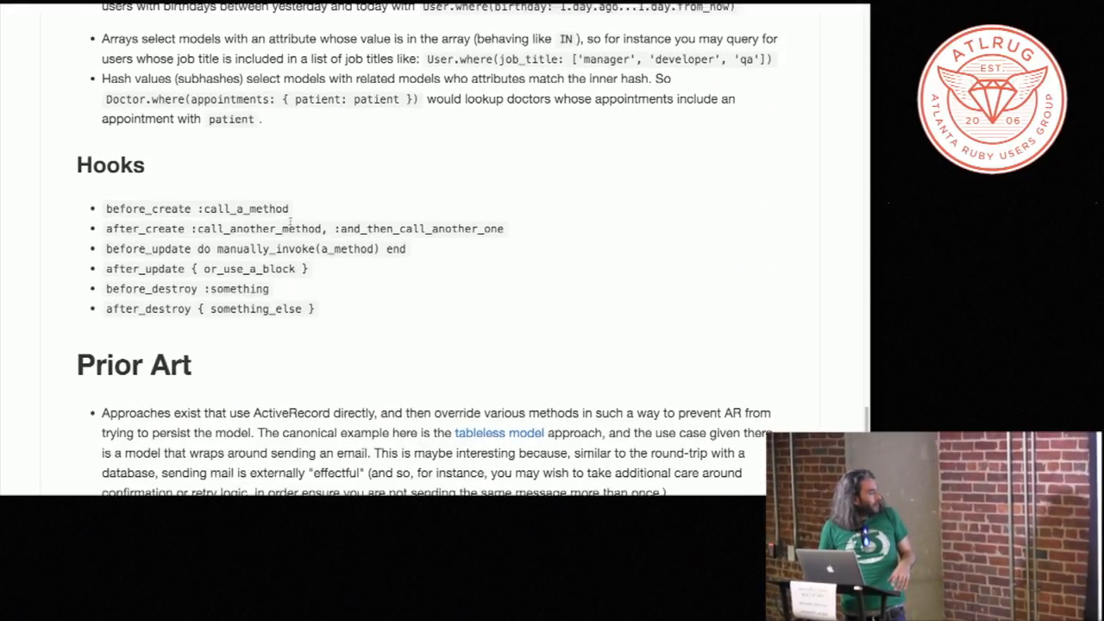
scroll(down, 3)
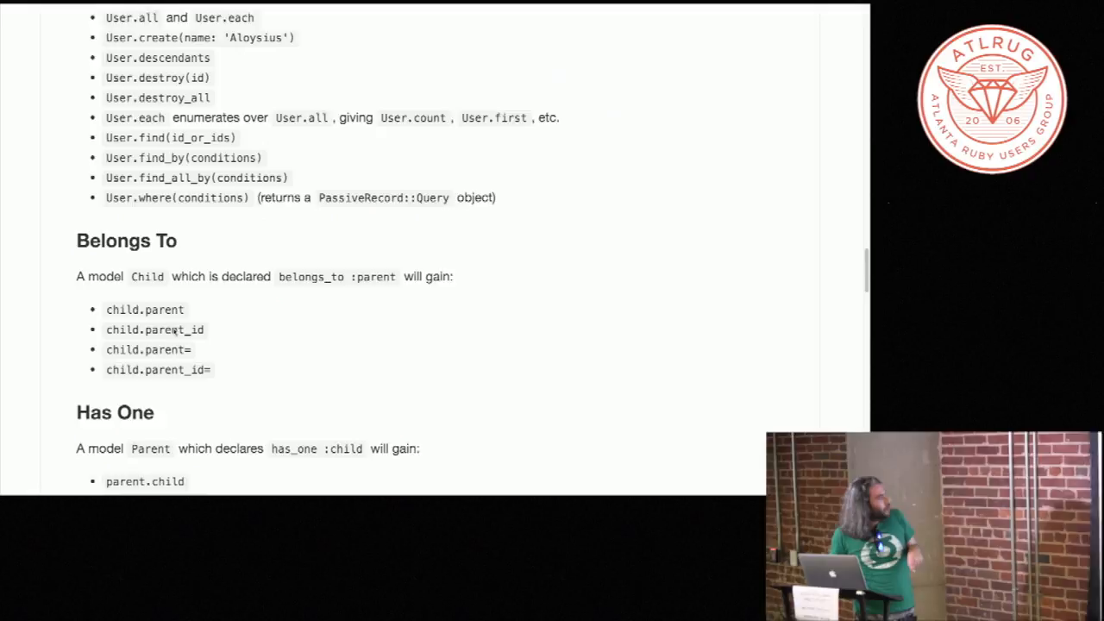
scroll(down, 3)
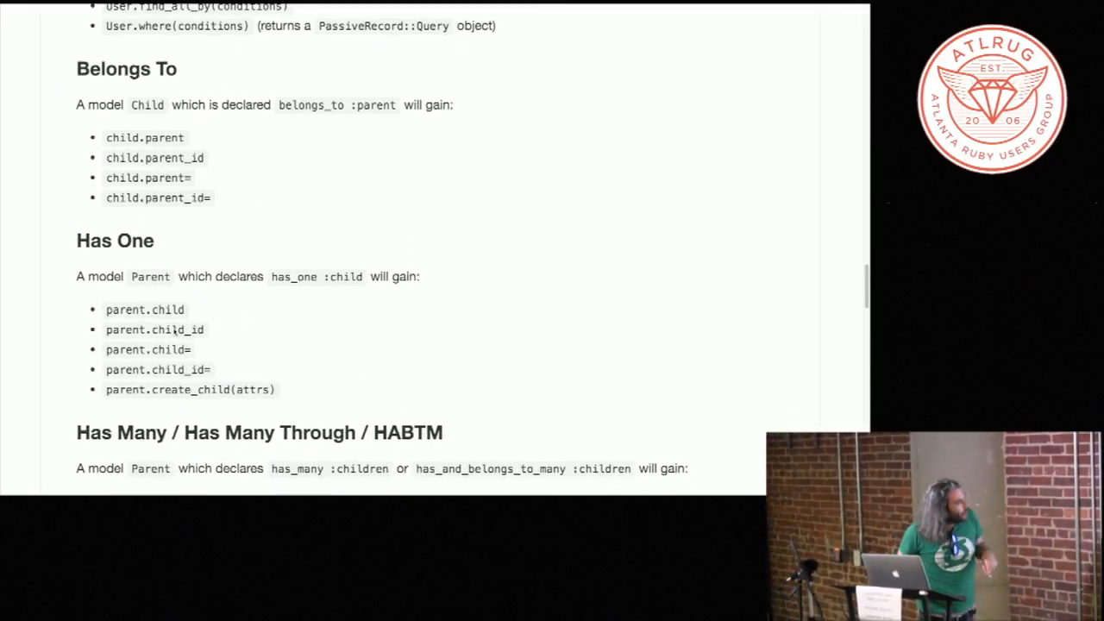
scroll(down, 3)
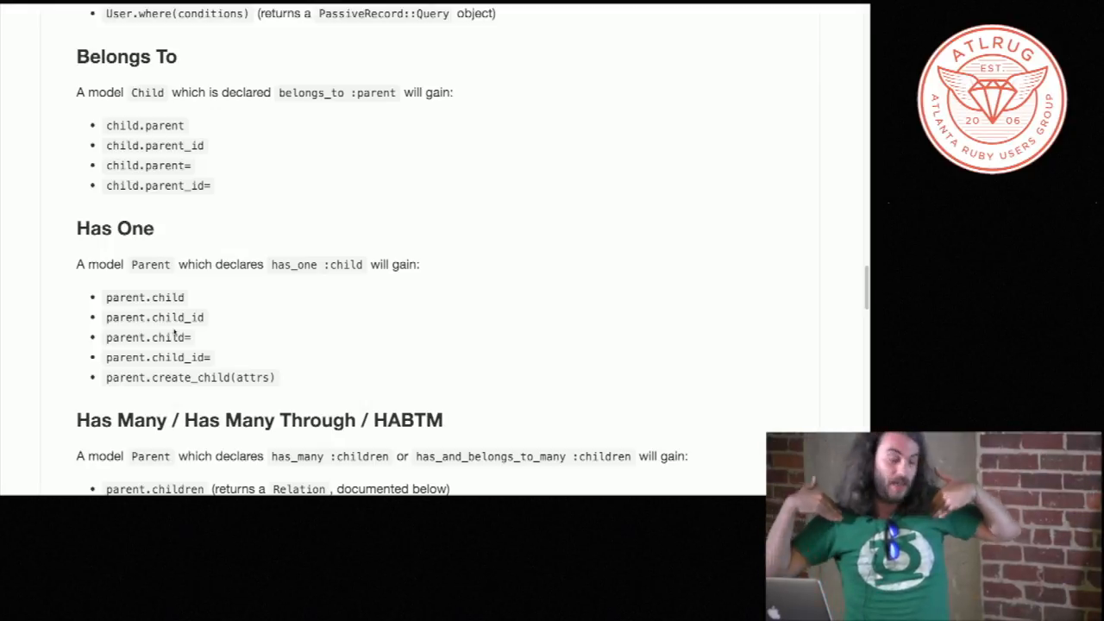
scroll(down, 3)
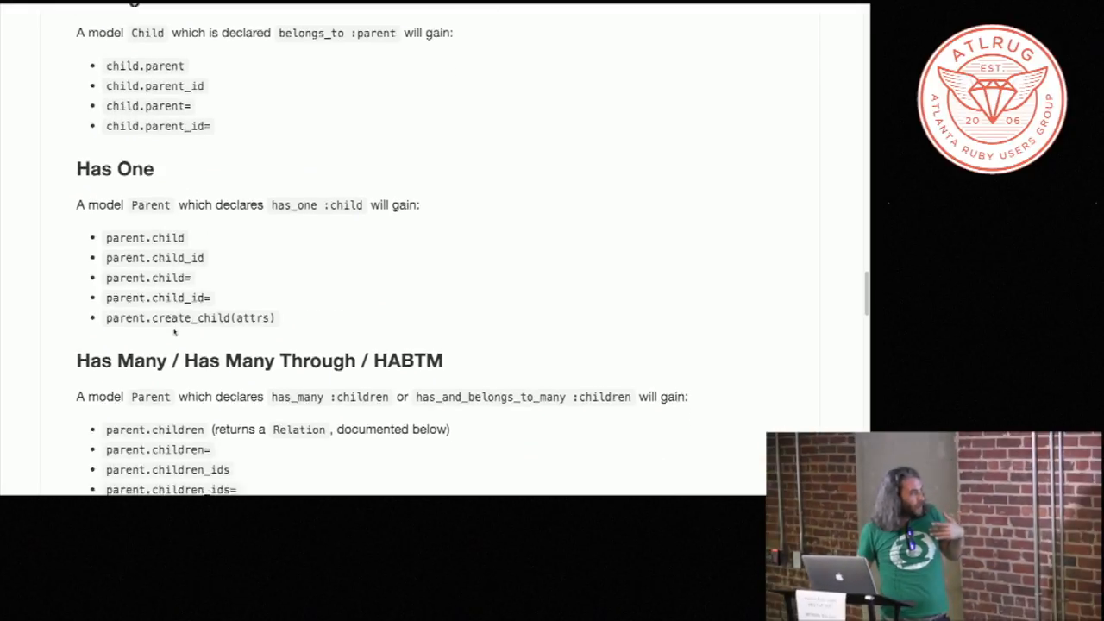
scroll(down, 3)
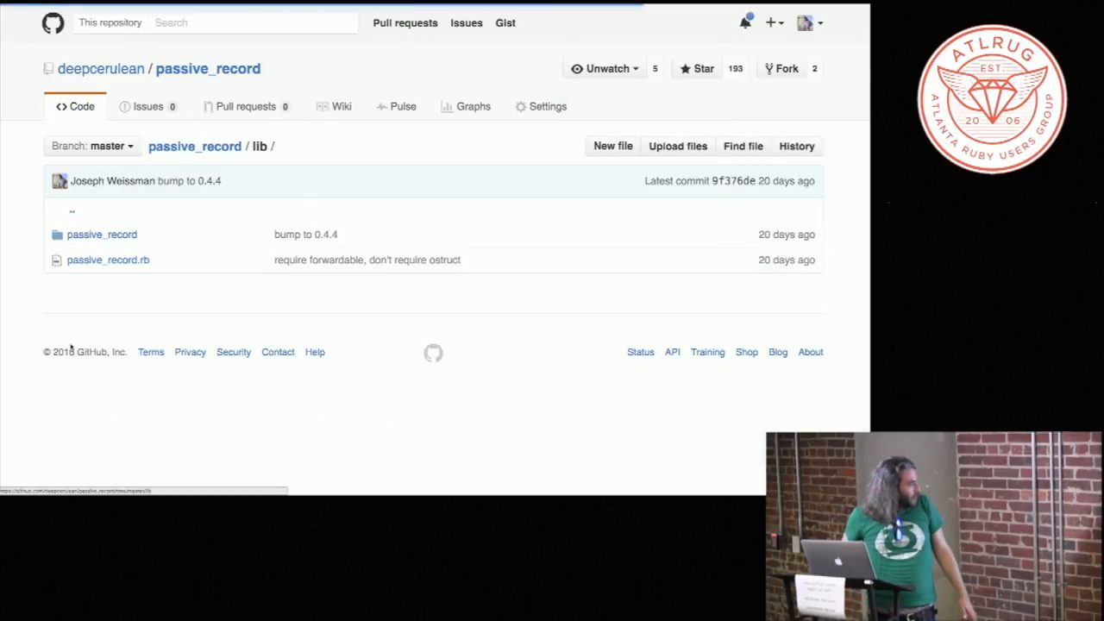
click(102, 234)
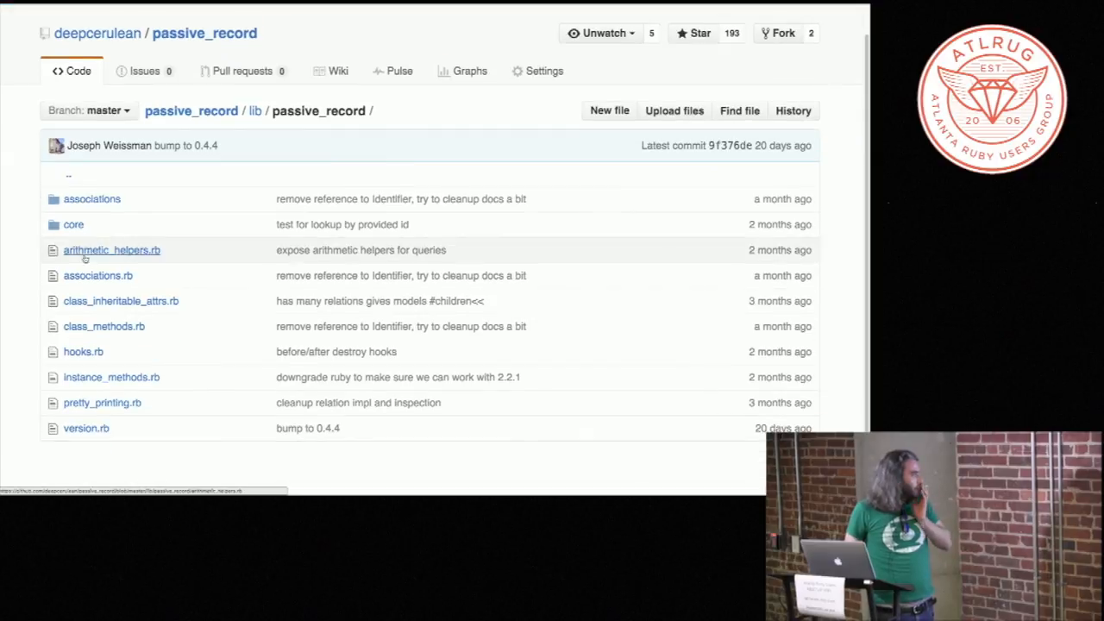
click(98, 275)
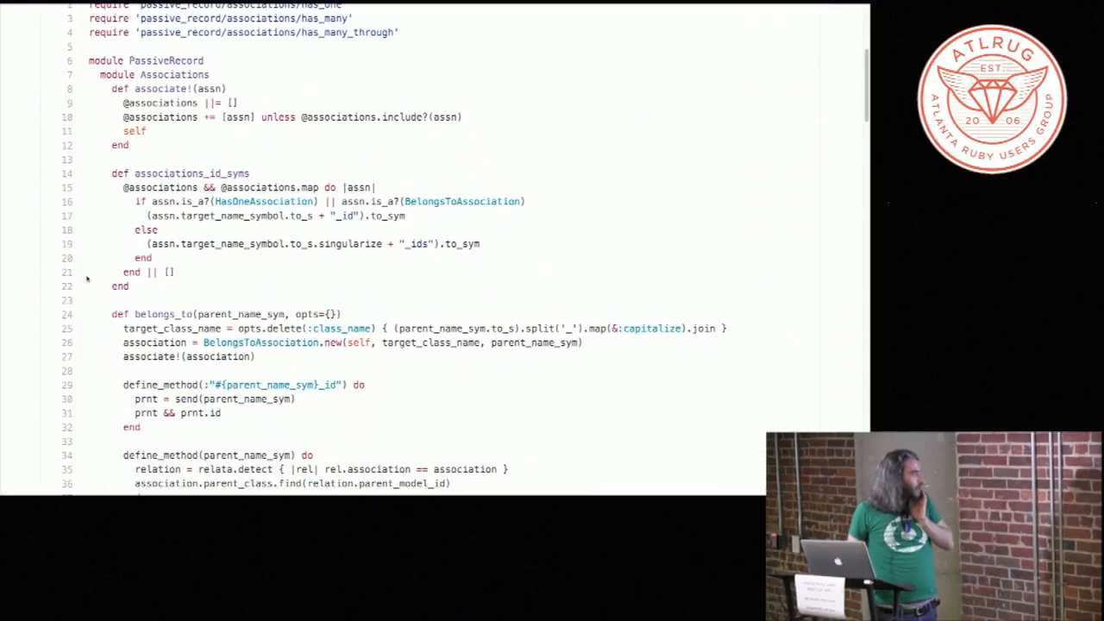
scroll(down, 3)
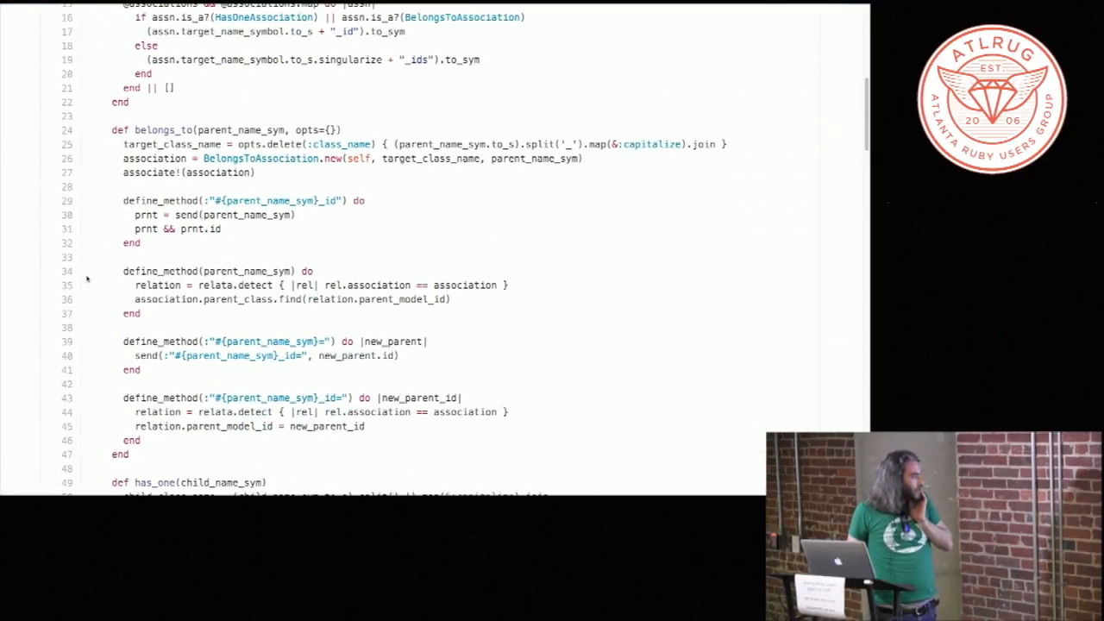
scroll(down, 3)
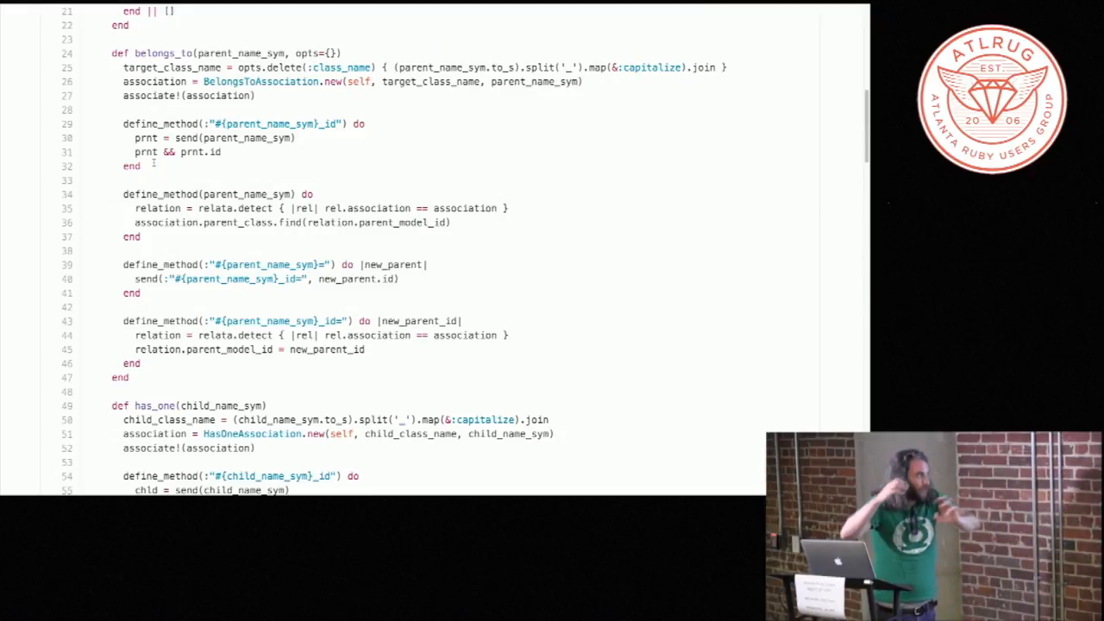
scroll(down, 3)
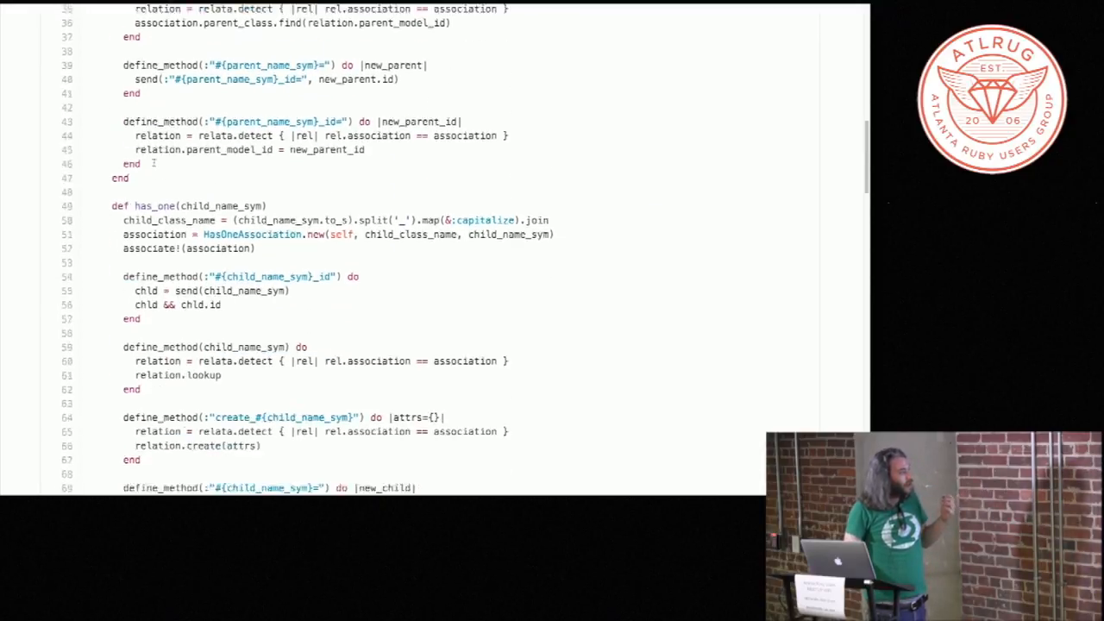
scroll(down, 3)
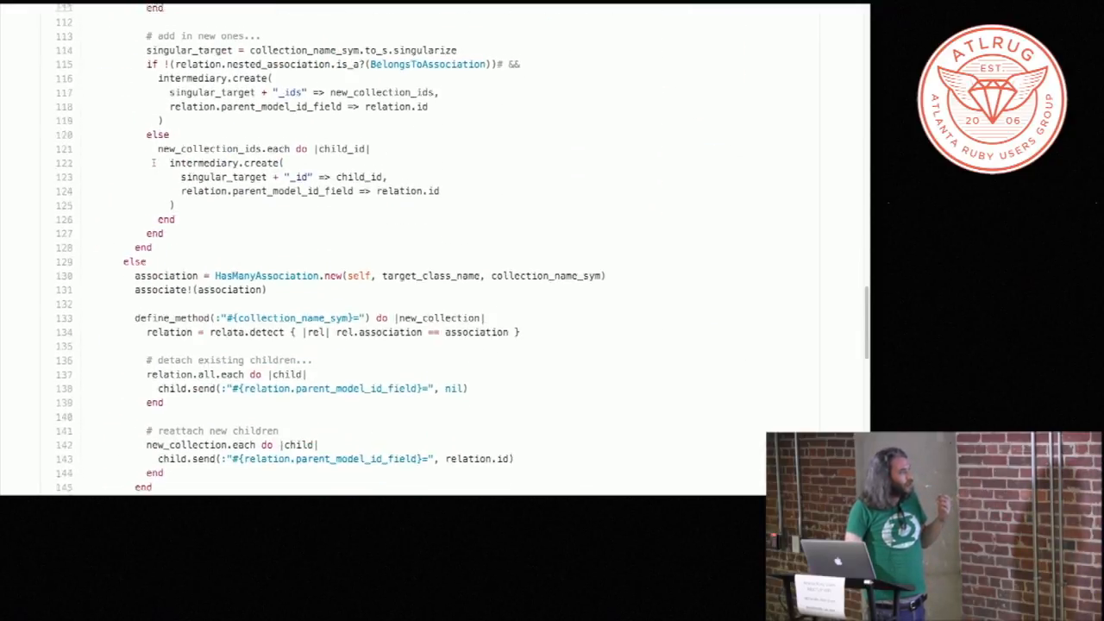
Step: Scroll through the remainder of associations.rb before returning to the passive_record repo home
scroll(down, 3)
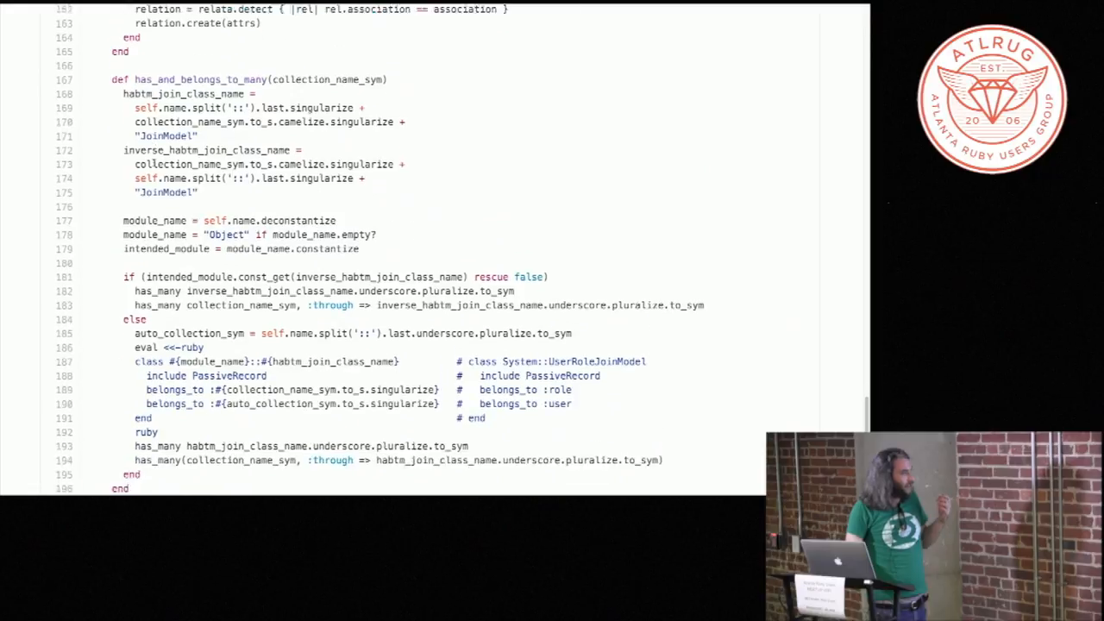
scroll(down, 3)
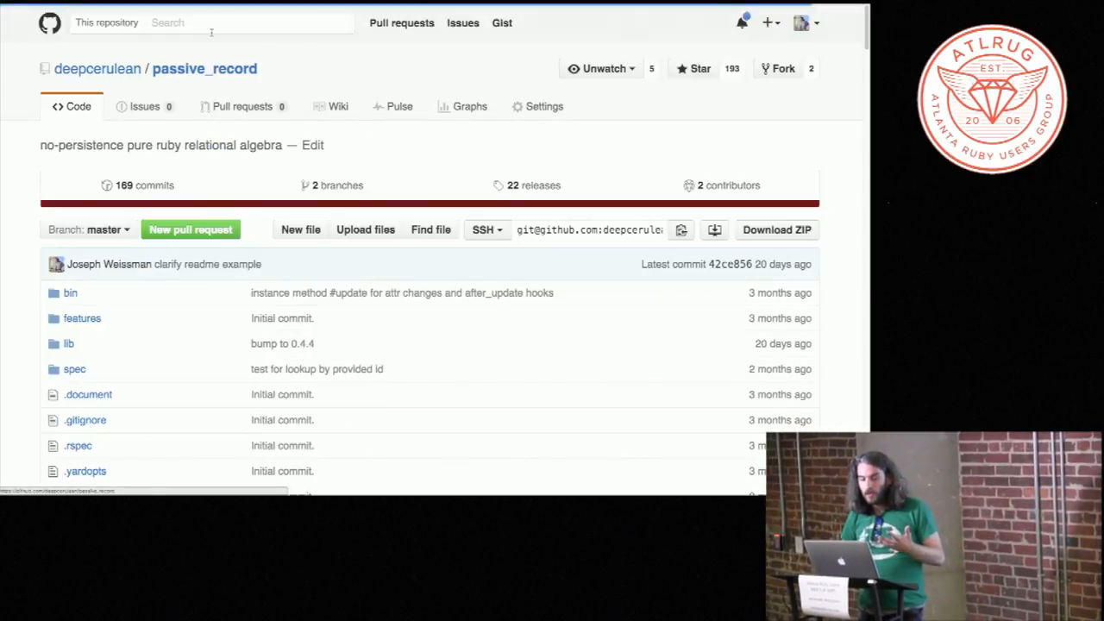
Step: Scroll the repo page past the file list to the README's Belongs To and Has One sections
scroll(down, 3)
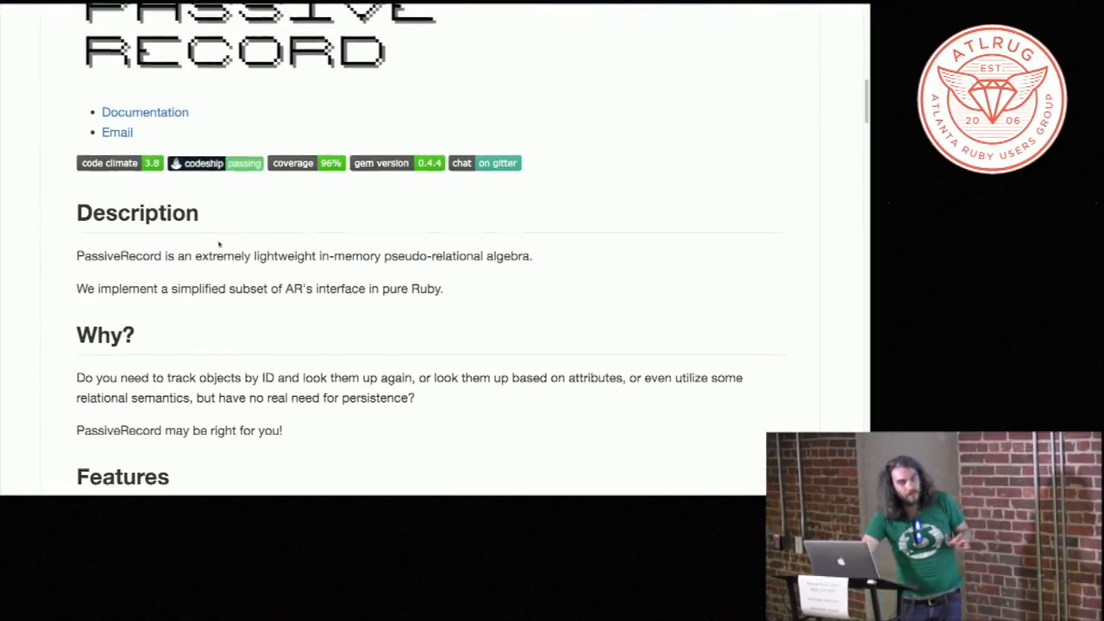
scroll(down, 3)
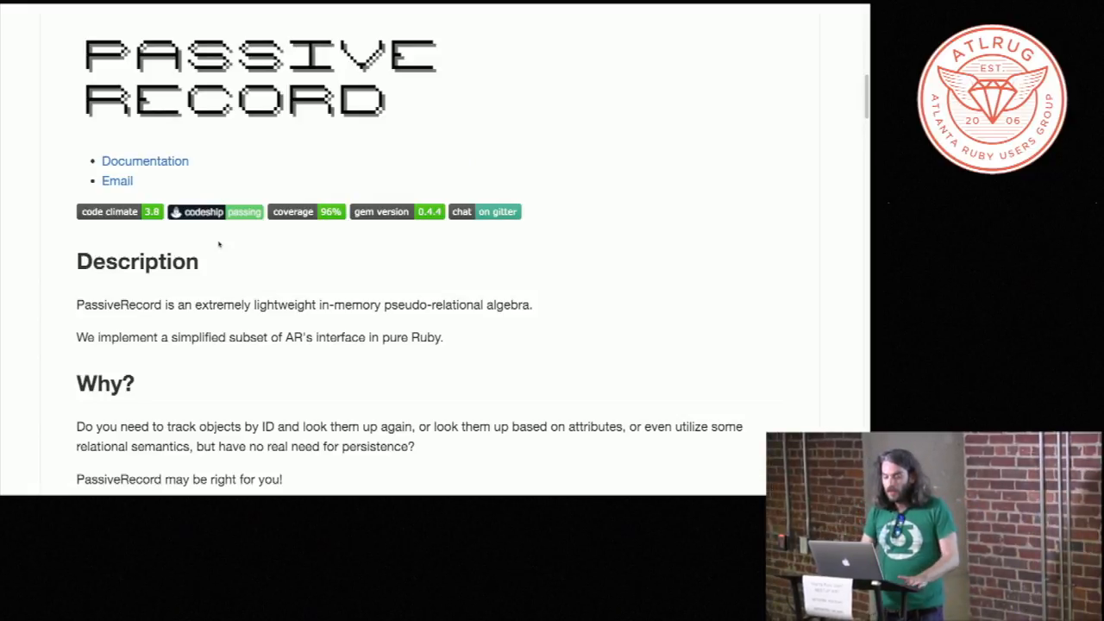
scroll(down, 3)
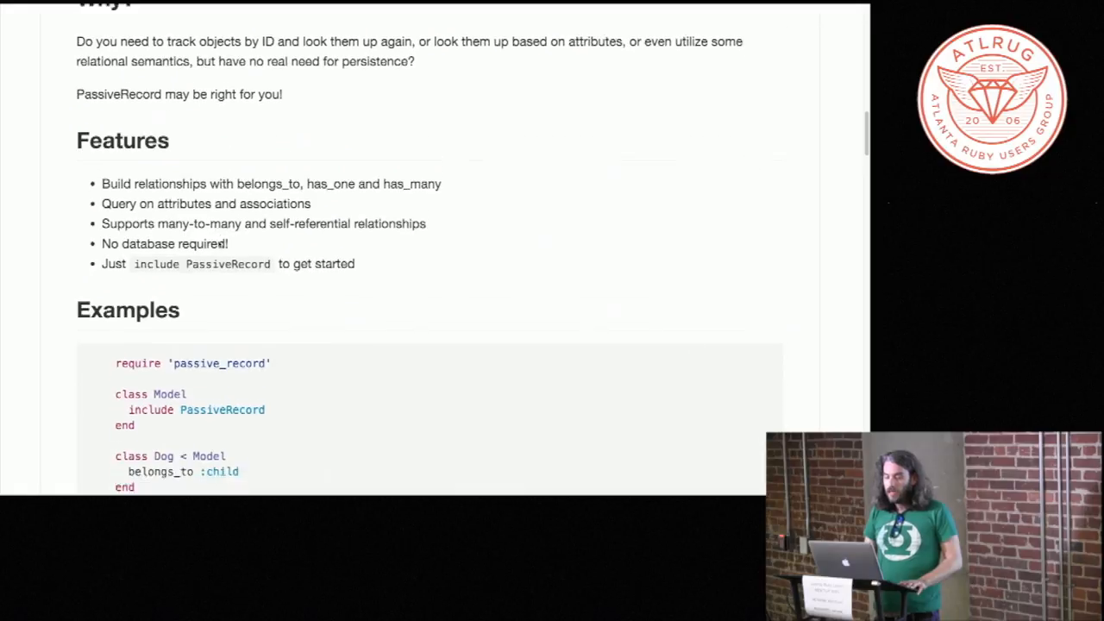
scroll(down, 3)
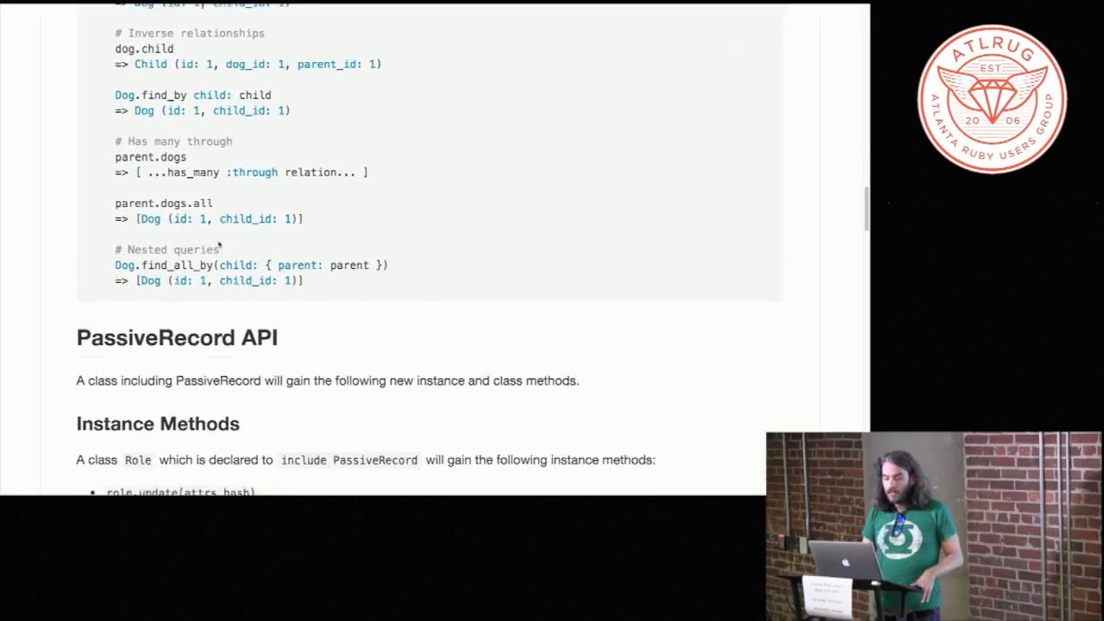
scroll(down, 3)
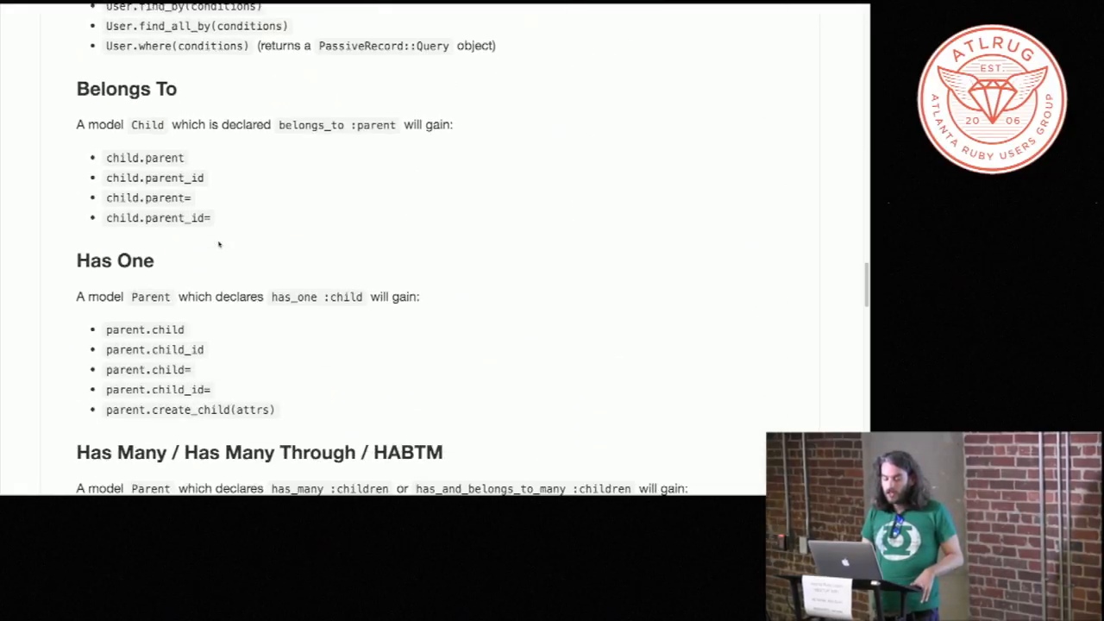
Step: Scroll the README past Has Many, Relations and Queries down to the Hooks heading
scroll(down, 3)
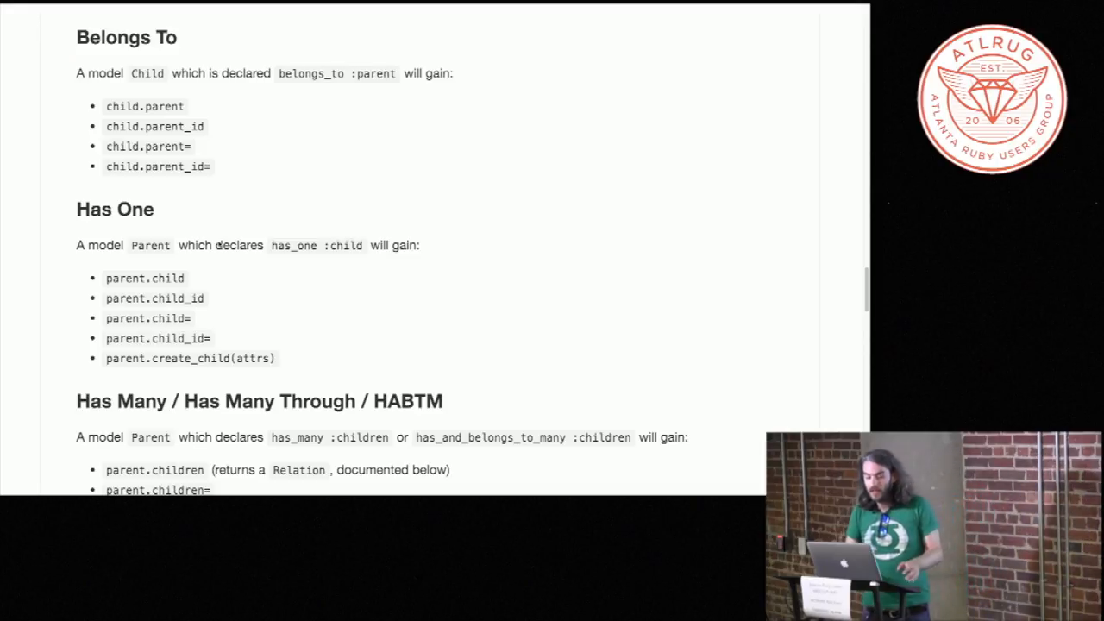
scroll(down, 3)
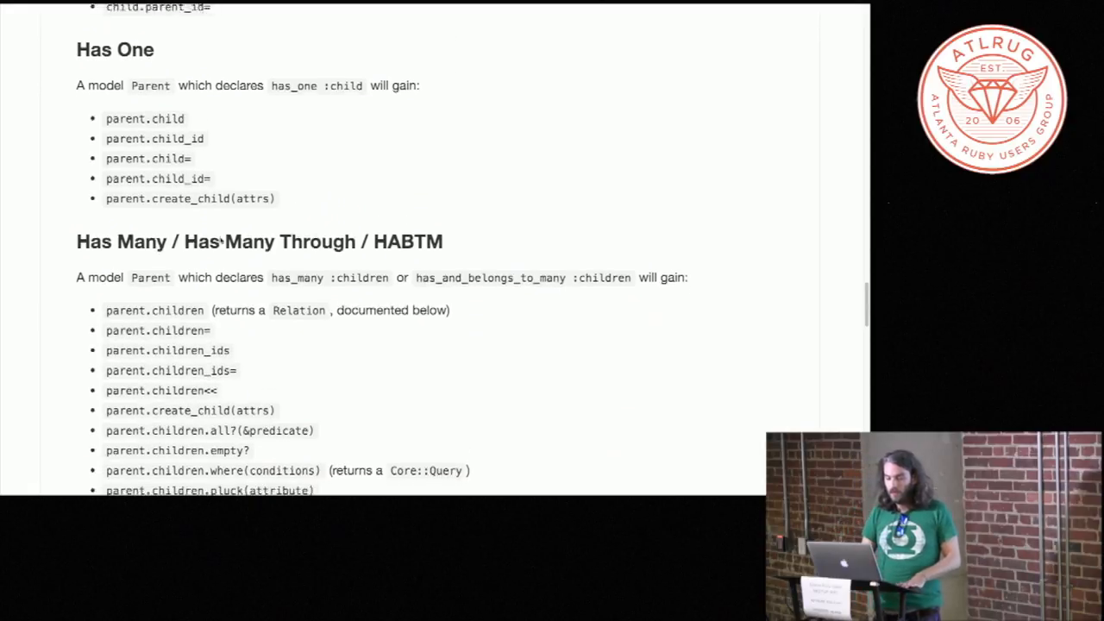
scroll(down, 3)
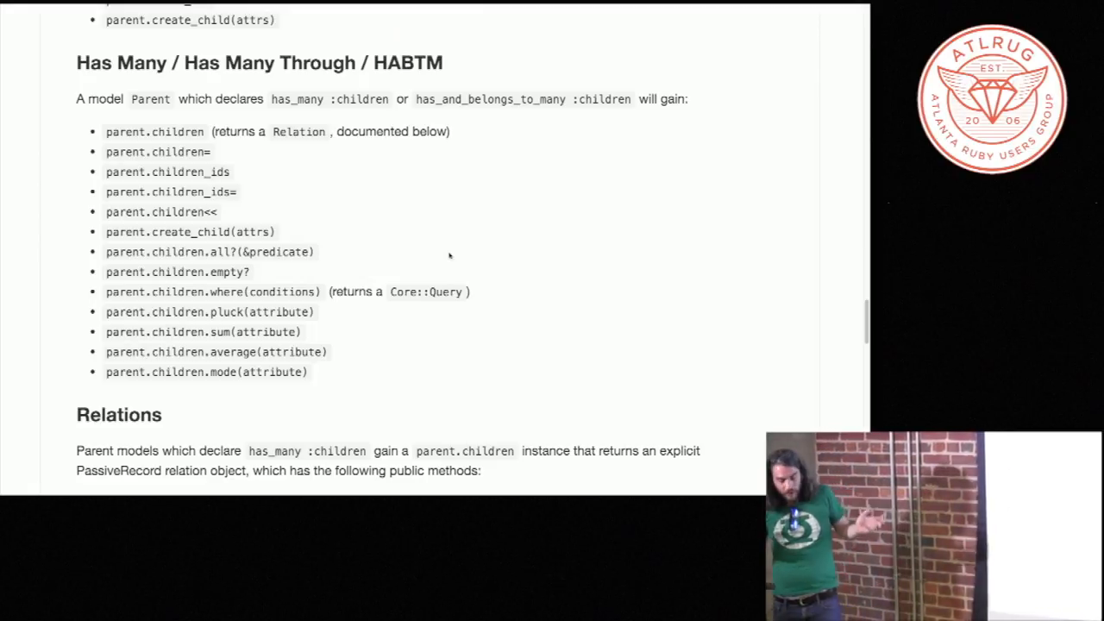
scroll(down, 3)
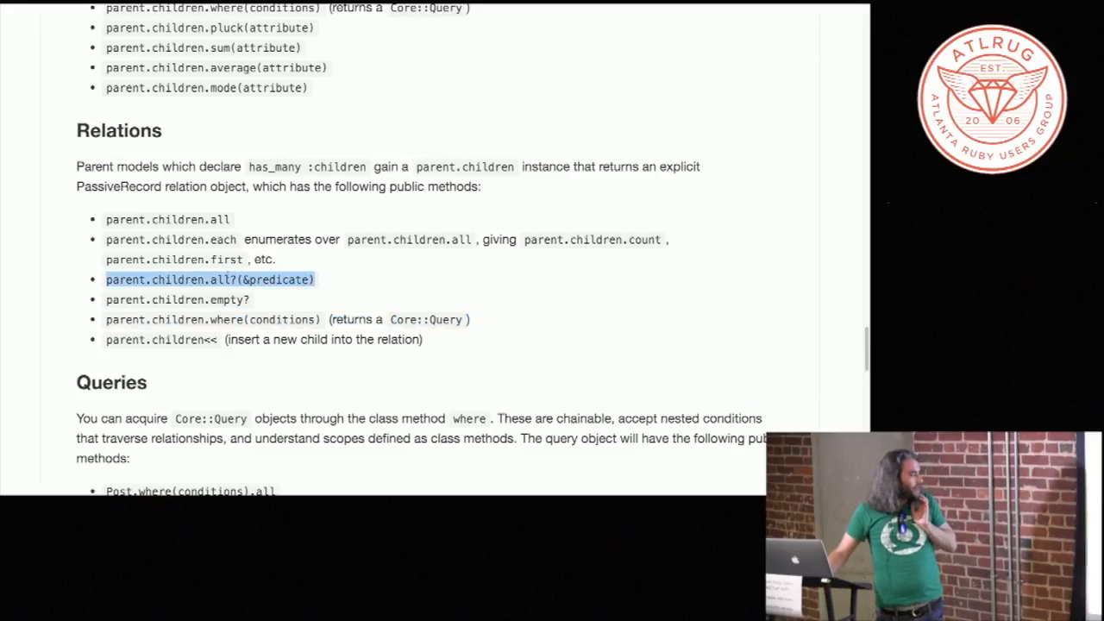
scroll(down, 3)
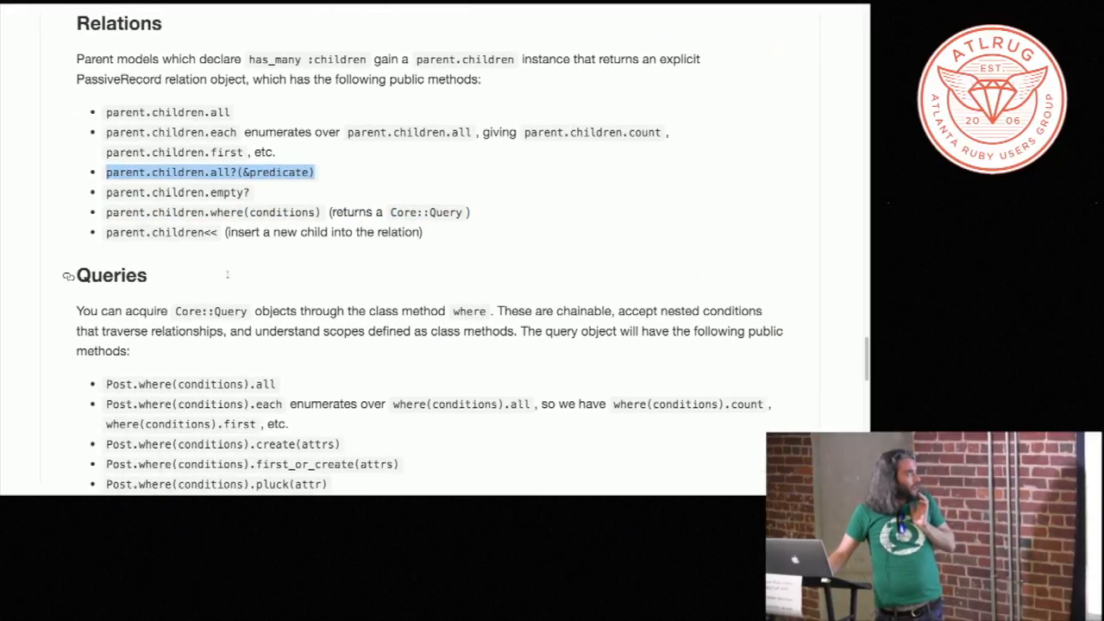
scroll(down, 3)
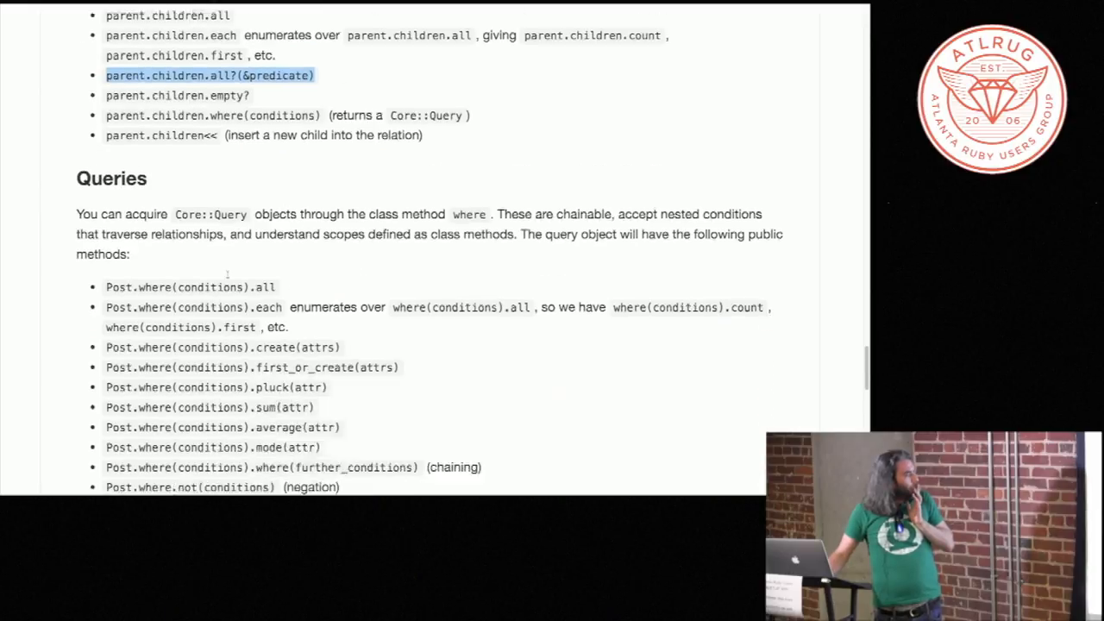
scroll(down, 3)
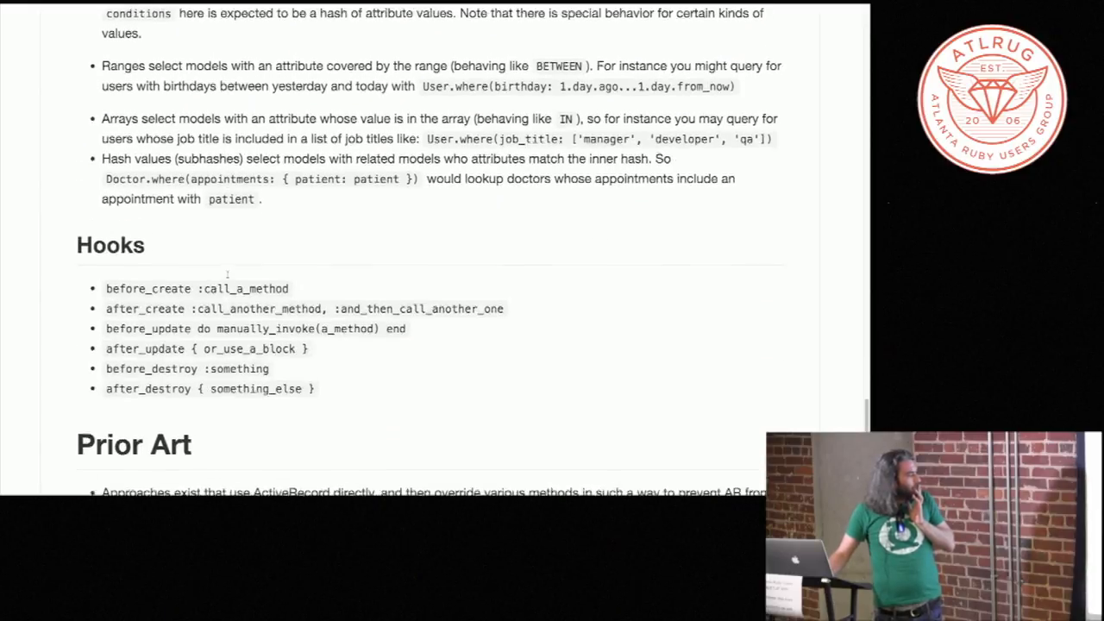
Step: Scroll through the README's Hooks and Prior Art sections, ending on the repository file listing
scroll(down, 3)
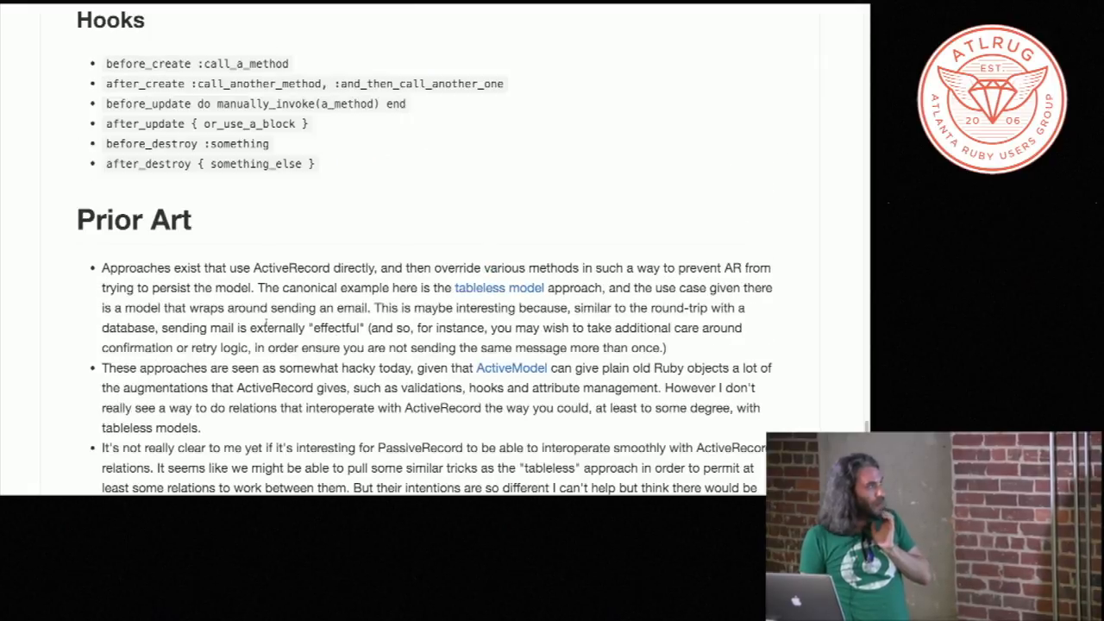
scroll(down, 3)
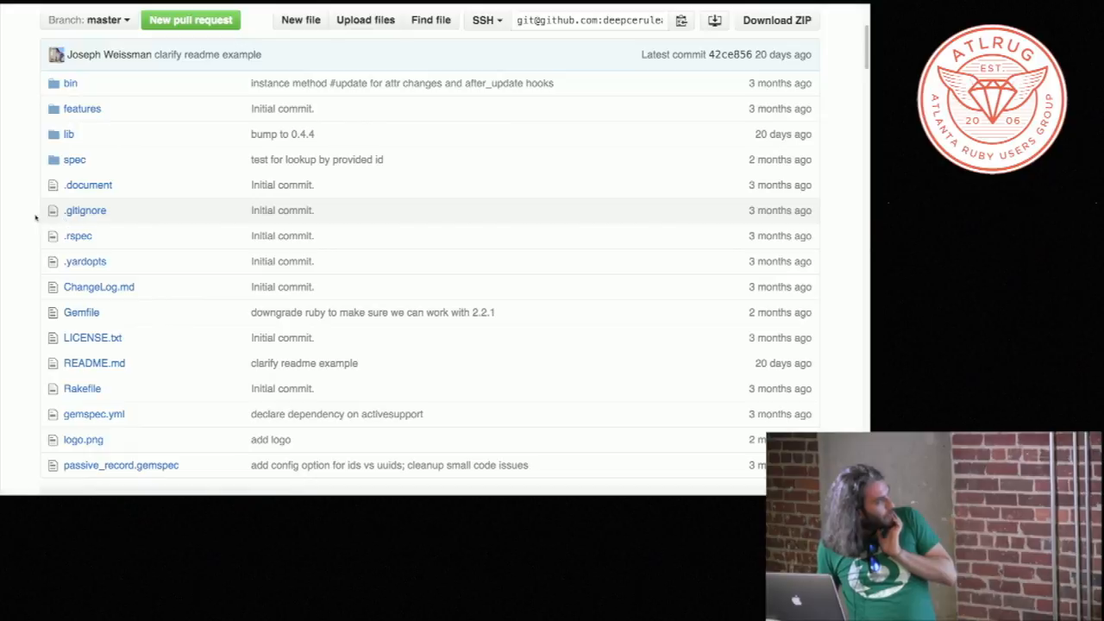
Step: Open spec/spec_helper.rb and scroll to the Patient, Doctor, Friendship, User, Role and Post models
click(74, 159)
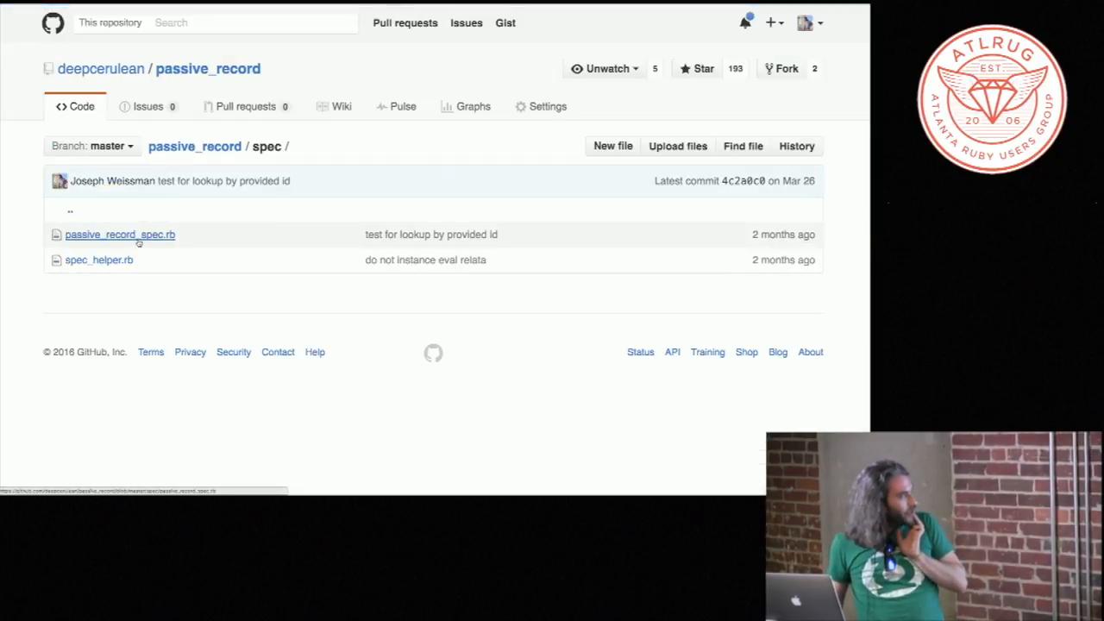
click(98, 259)
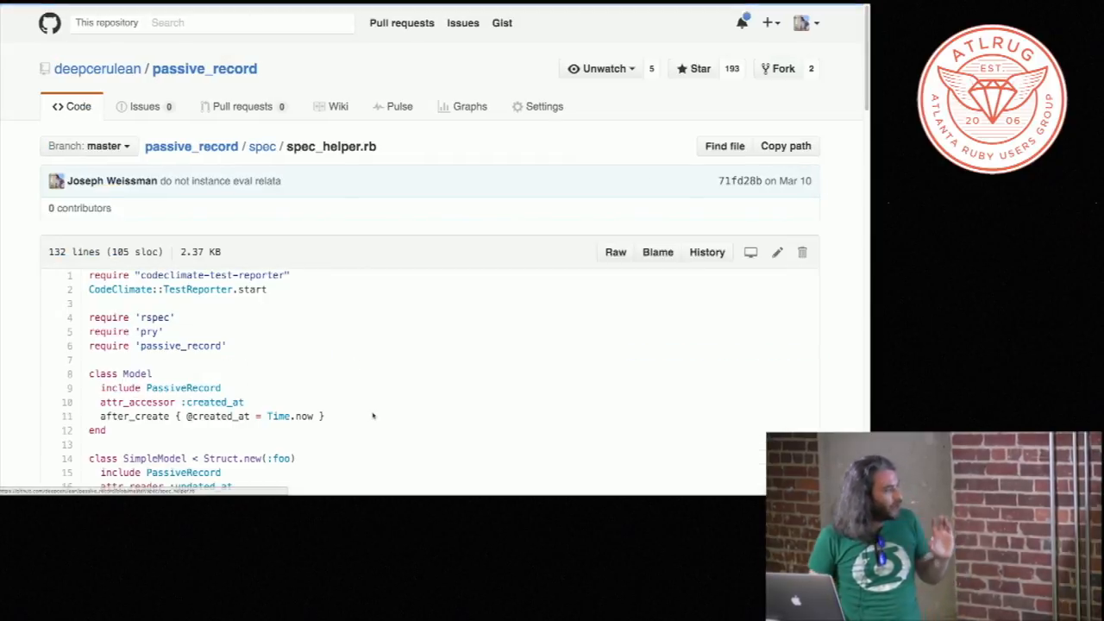
scroll(down, 3)
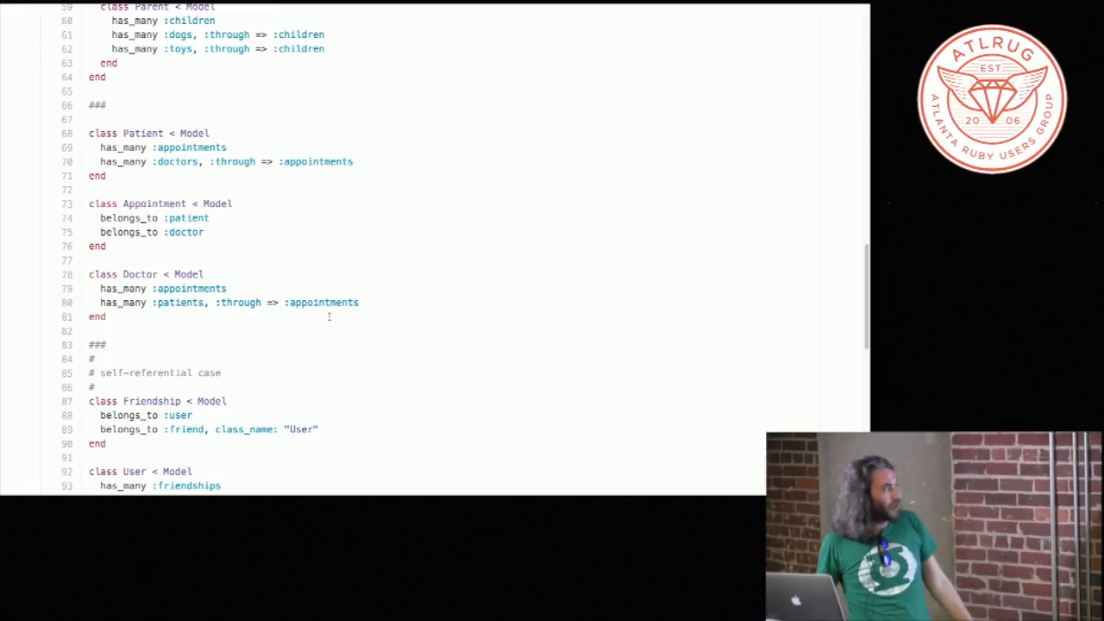
scroll(down, 3)
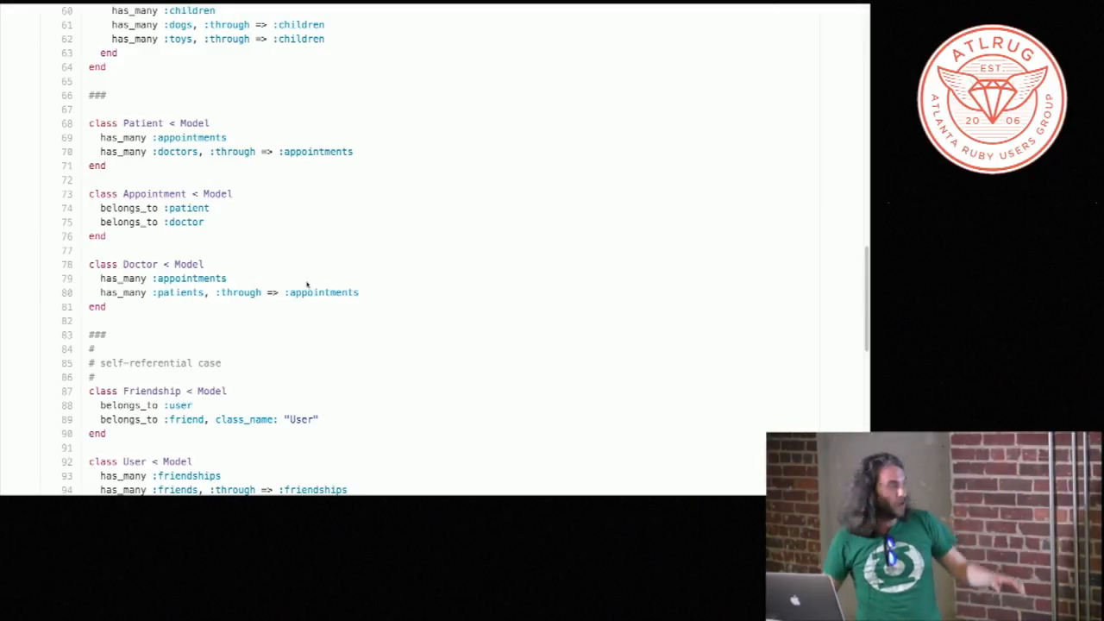
scroll(down, 3)
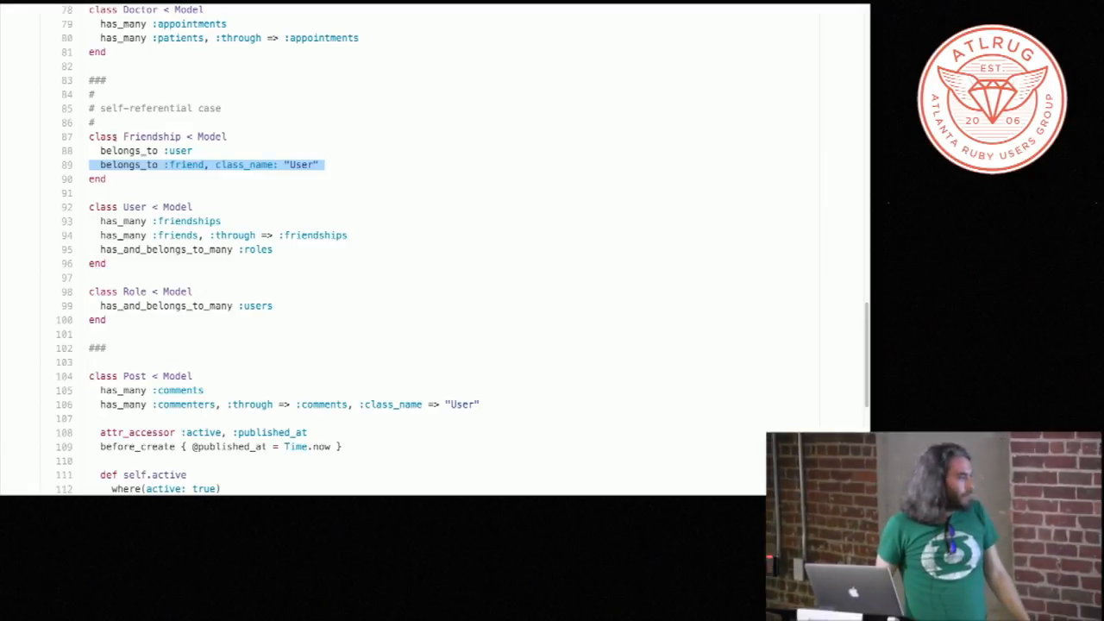
Step: Scroll spec_helper.rb to the Post and Comment models, then go back to the spec folder
scroll(down, 3)
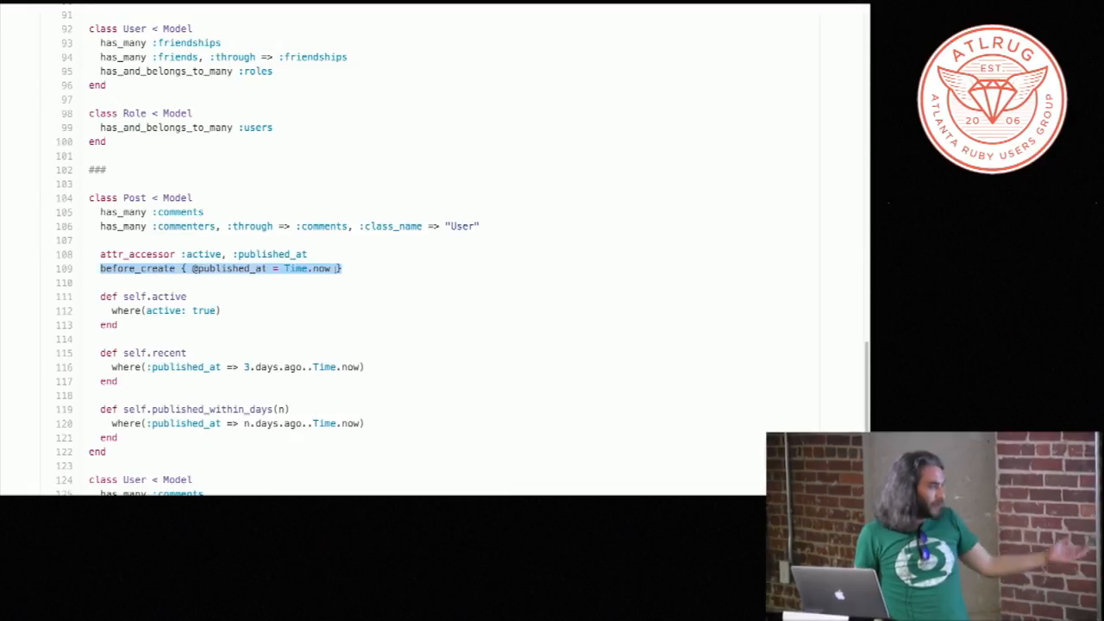
scroll(down, 3)
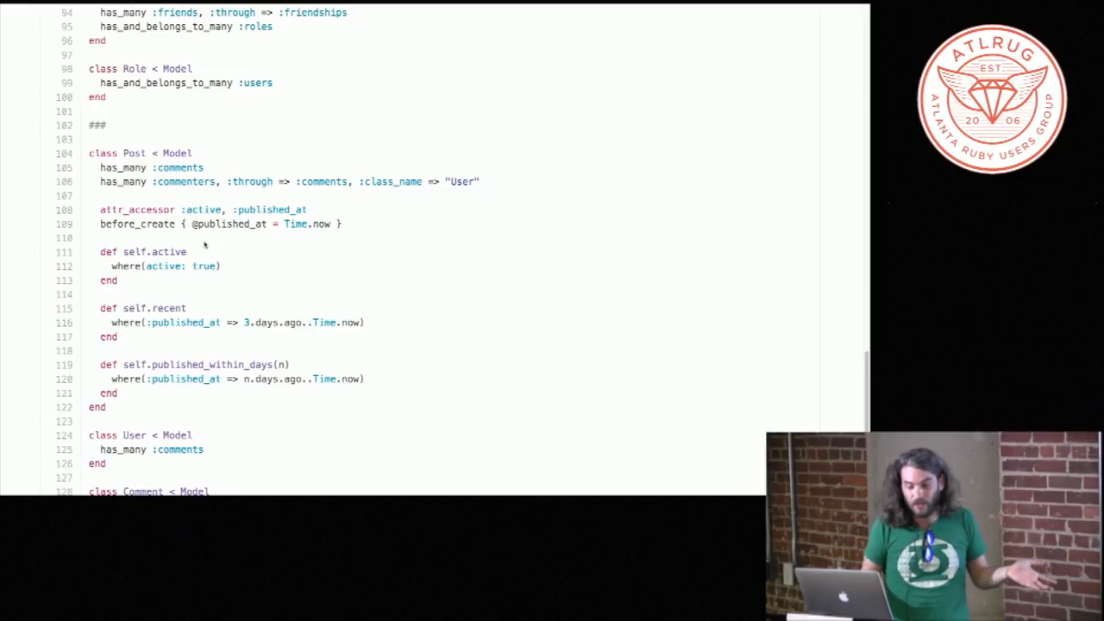
scroll(down, 3)
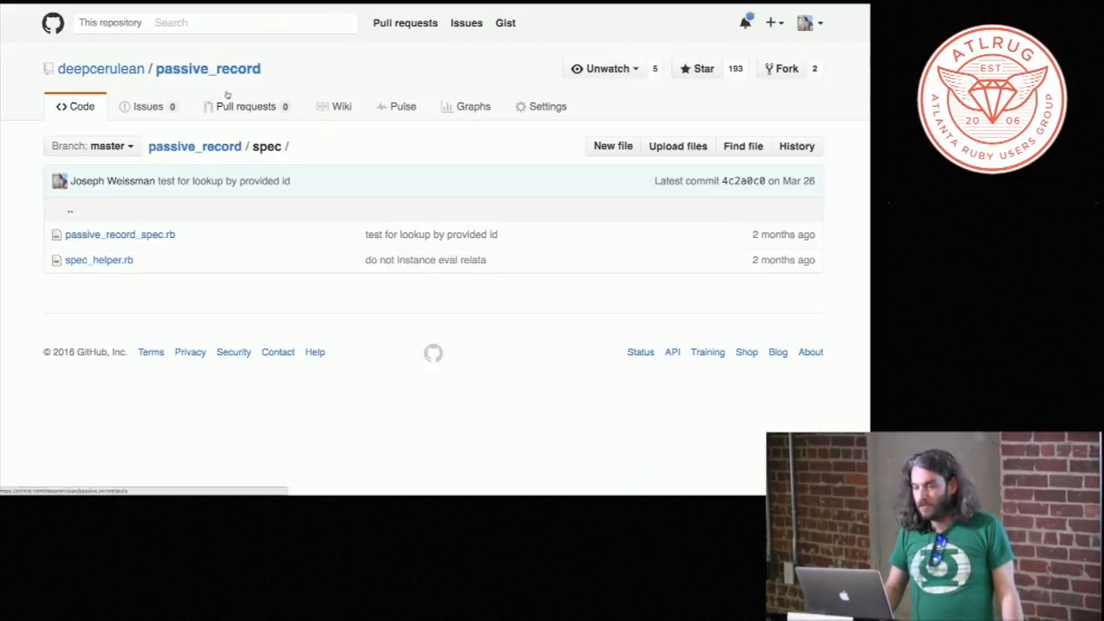
Step: Return to the passive_record main page via the breadcrumb and scroll toward README.md
click(194, 146)
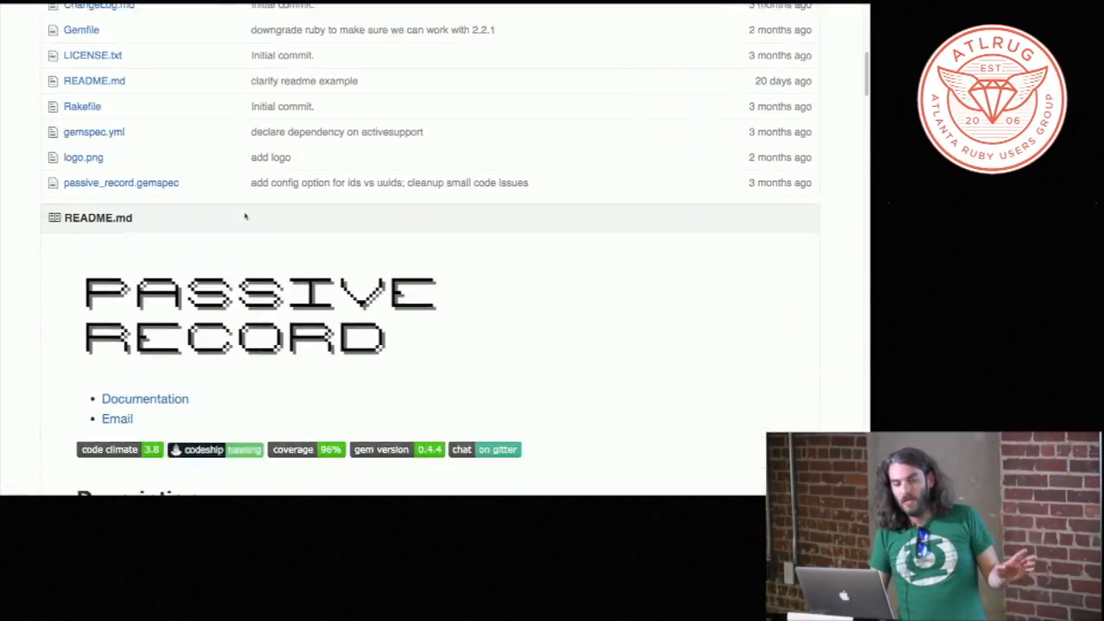
scroll(down, 3)
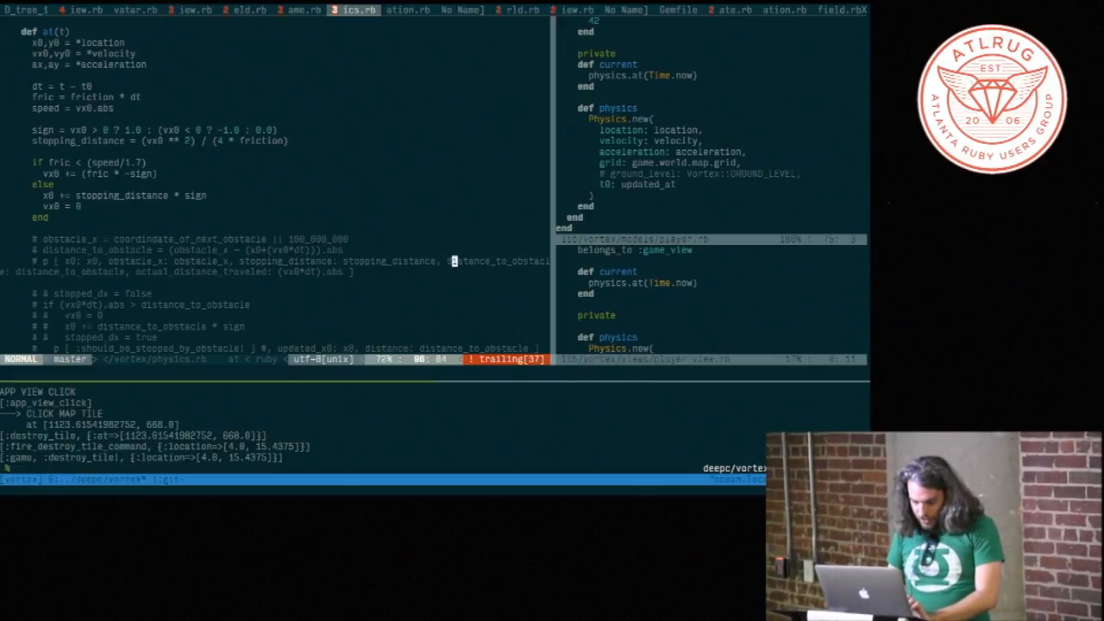
Step: Attach the vortex tmux session with 'tmux a -t vortex' to show physics.rb and player.rb
text(tmux a -t vortex)
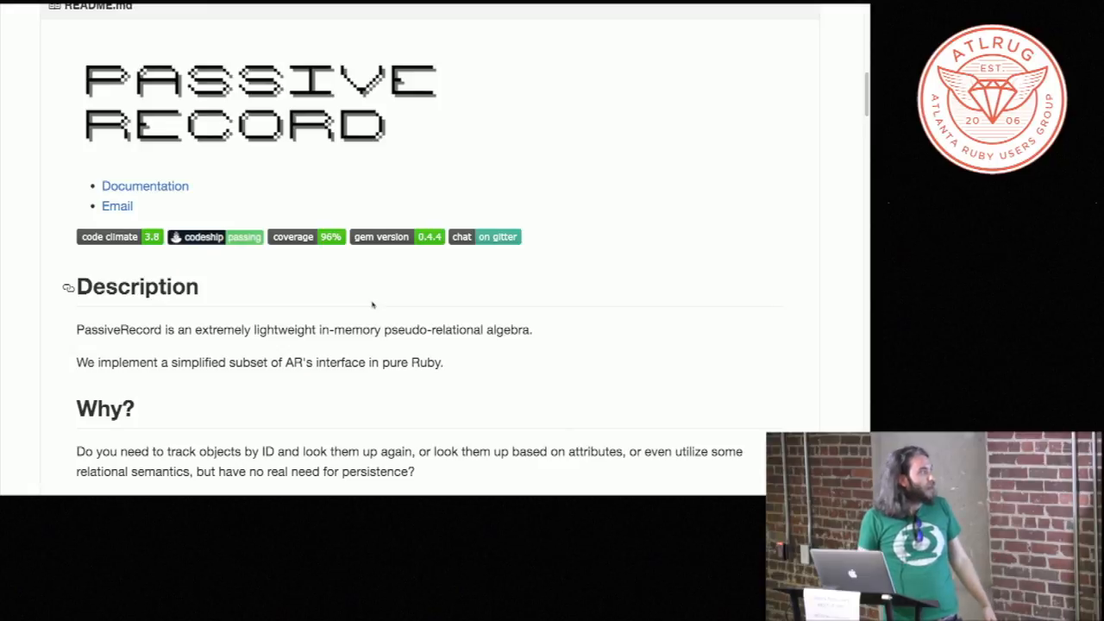
Step: Scroll the README slightly and highlight the Description heading by double-clicking it
scroll(down, 3)
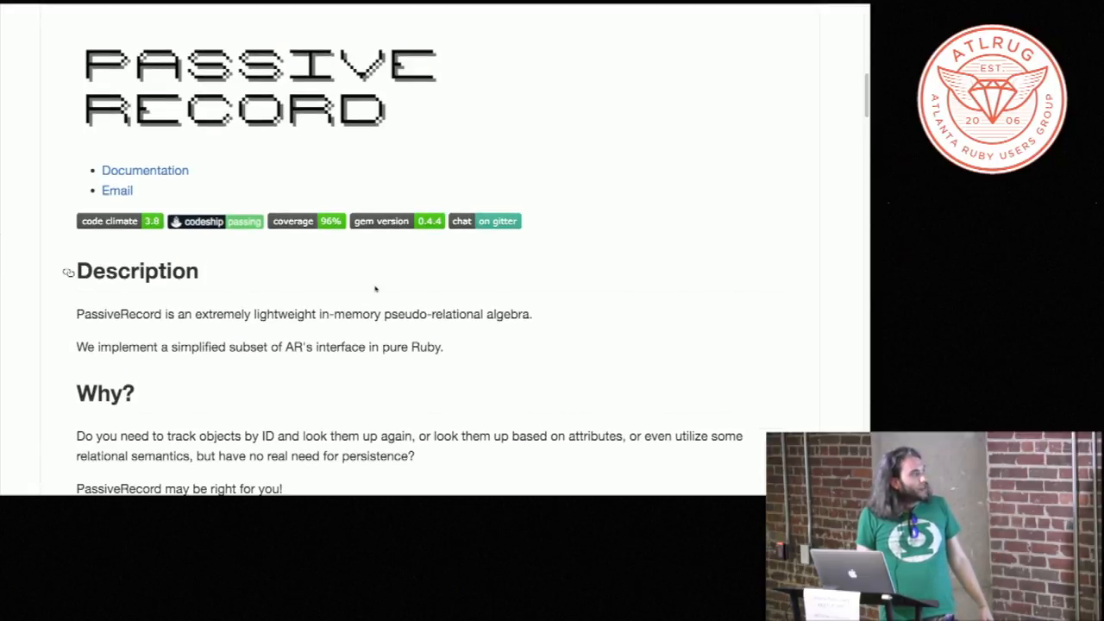
double_click(136, 271)
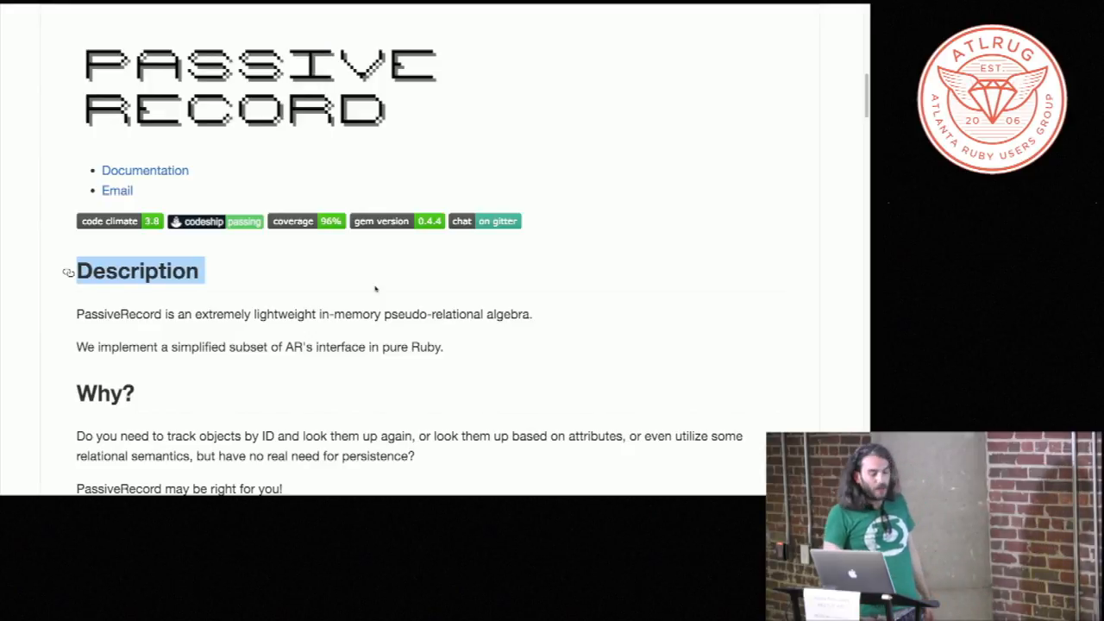